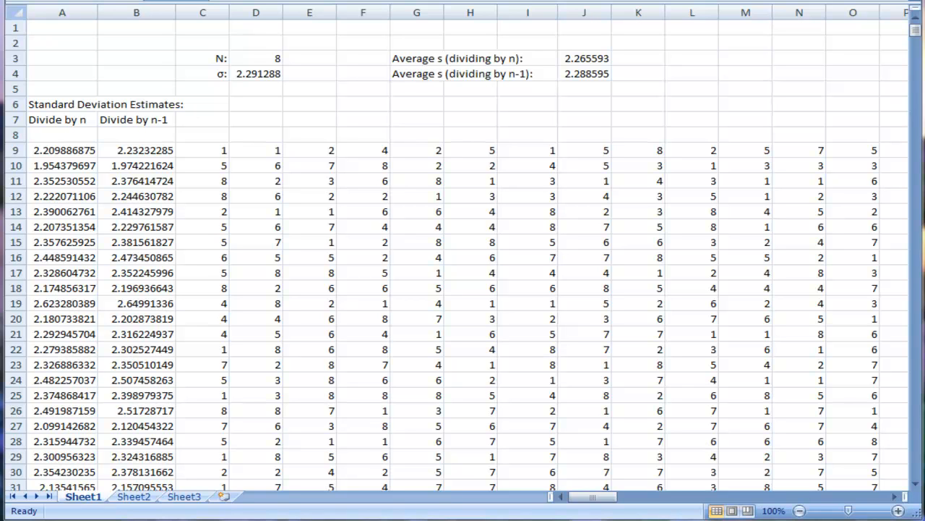
pyautogui.moveTo(263, 98)
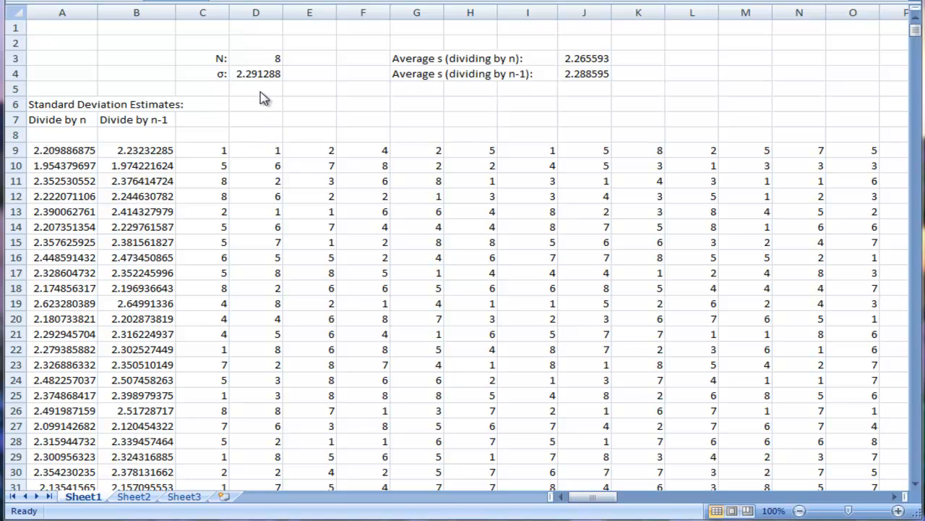
pyautogui.moveTo(262, 63)
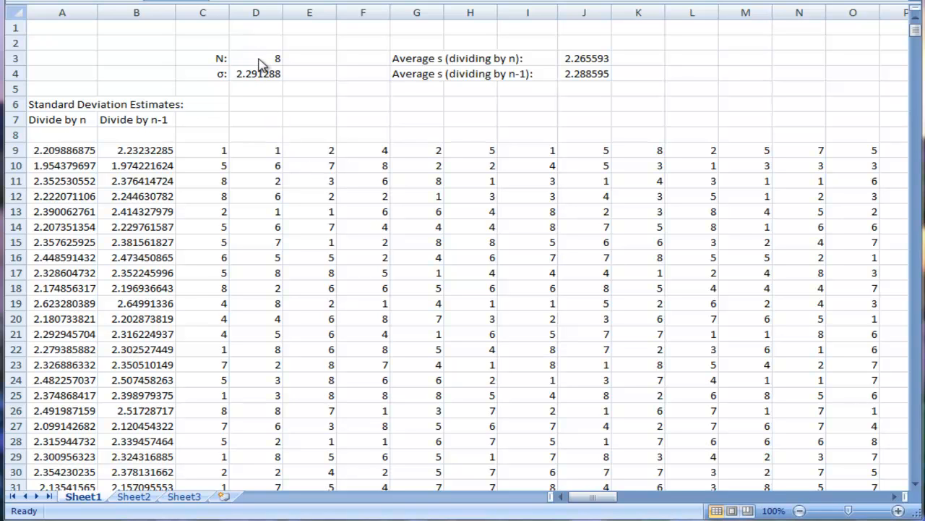
pyautogui.moveTo(249, 197)
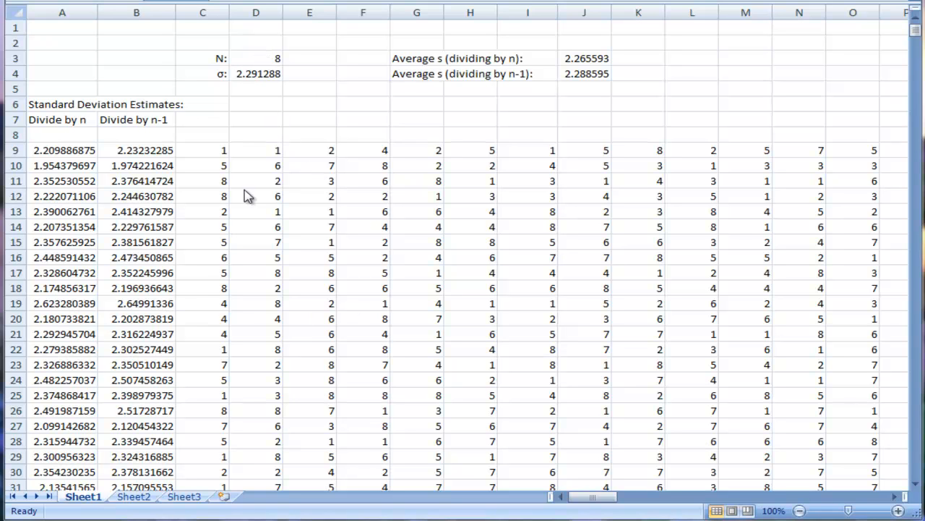
pyautogui.moveTo(758, 204)
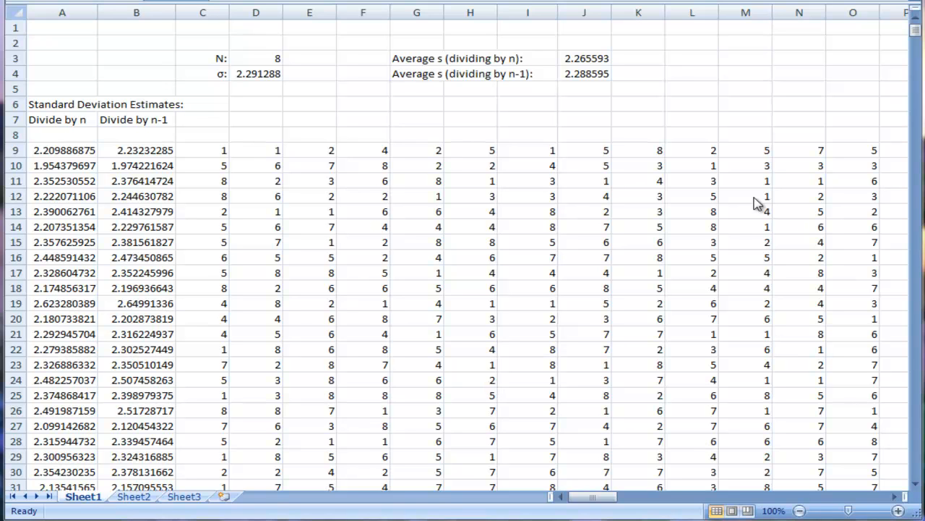
pyautogui.moveTo(528, 259)
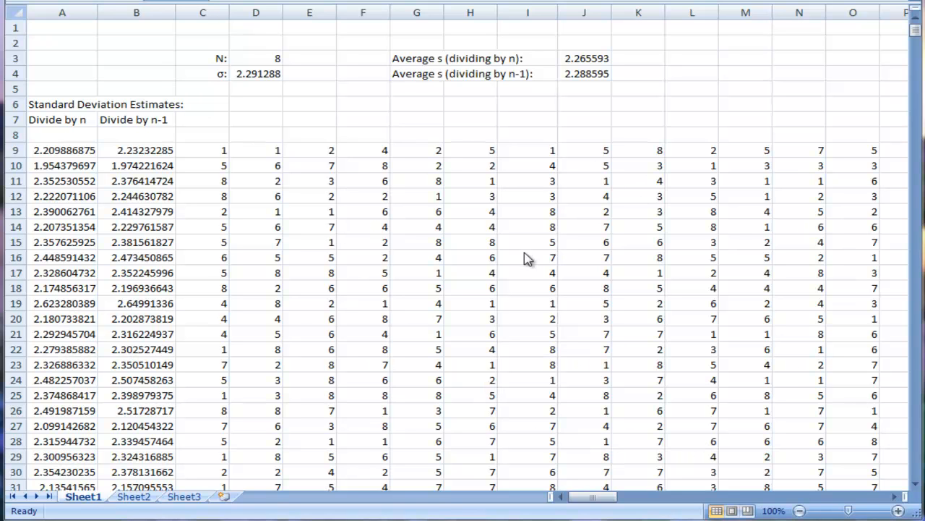
# Set the sample size N in D3 to 15 so the 1000-trial simulation recalculates
pyautogui.click(470, 119)
pyautogui.write('15')
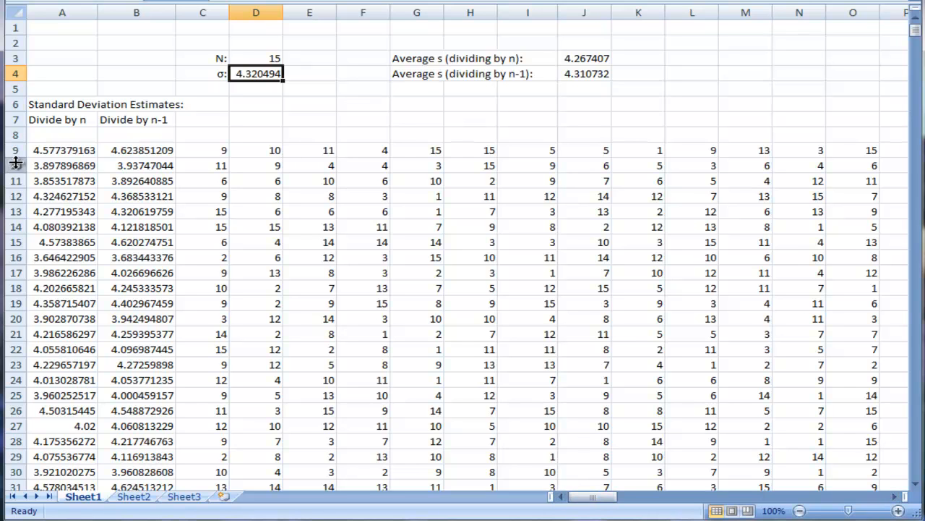
pyautogui.moveTo(110, 142)
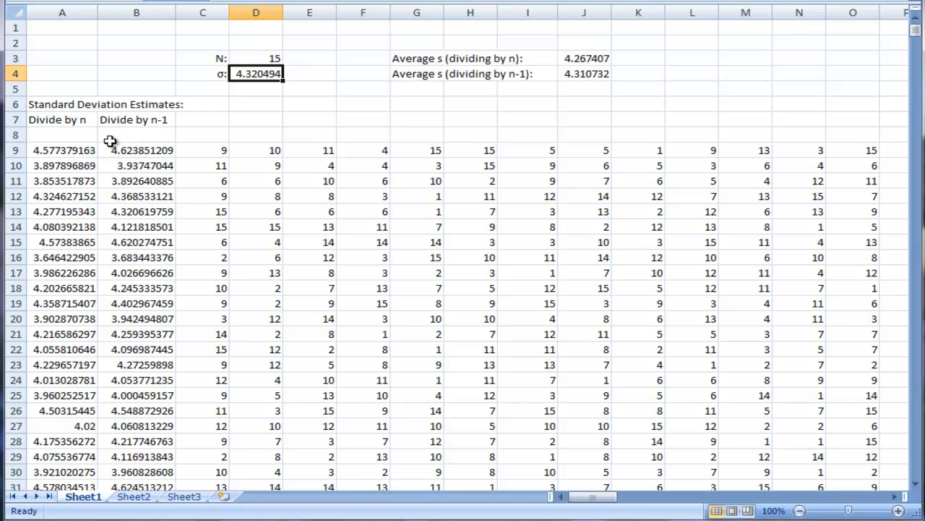
pyautogui.moveTo(210, 139)
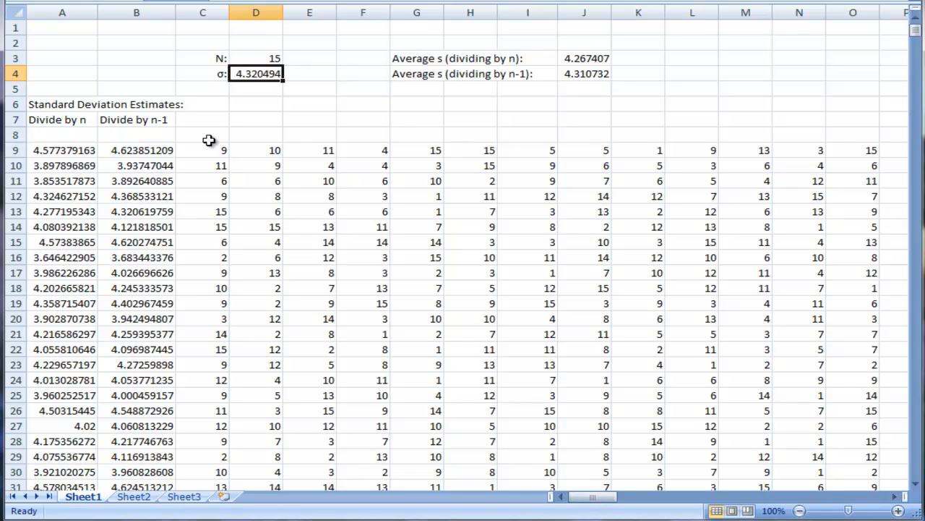
pyautogui.click(202, 151)
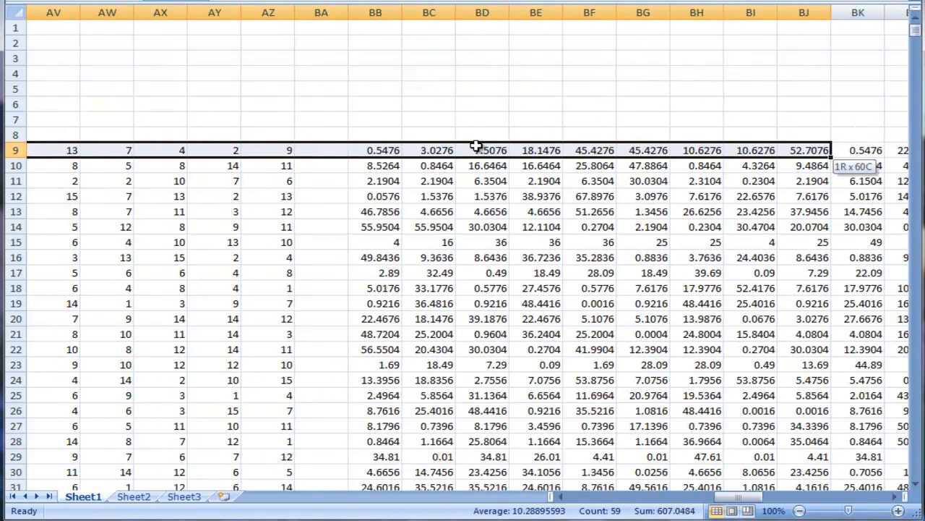
pyautogui.hscroll(-3)
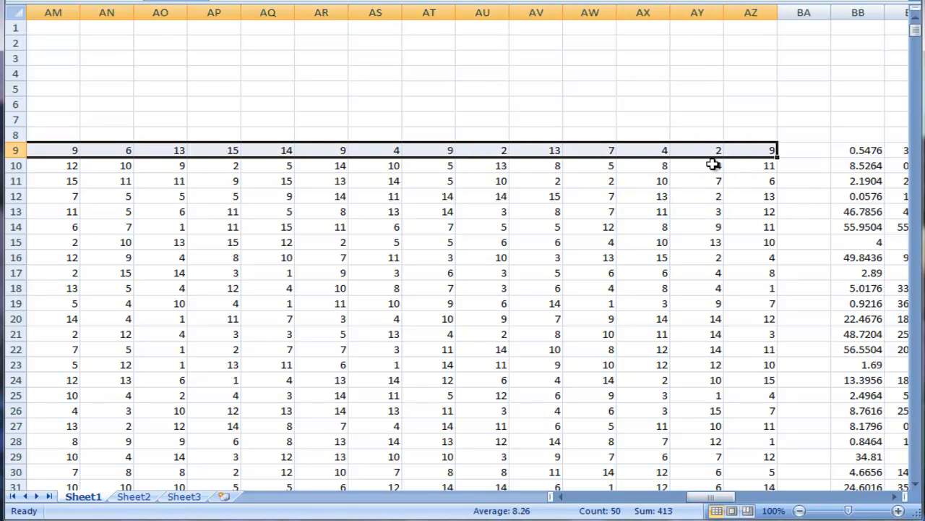
pyautogui.moveTo(789, 175)
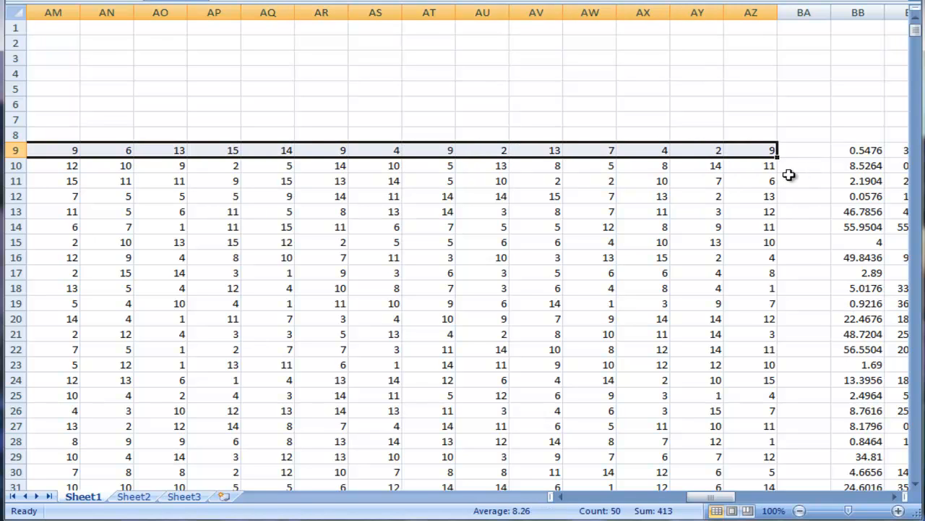
pyautogui.moveTo(815, 162)
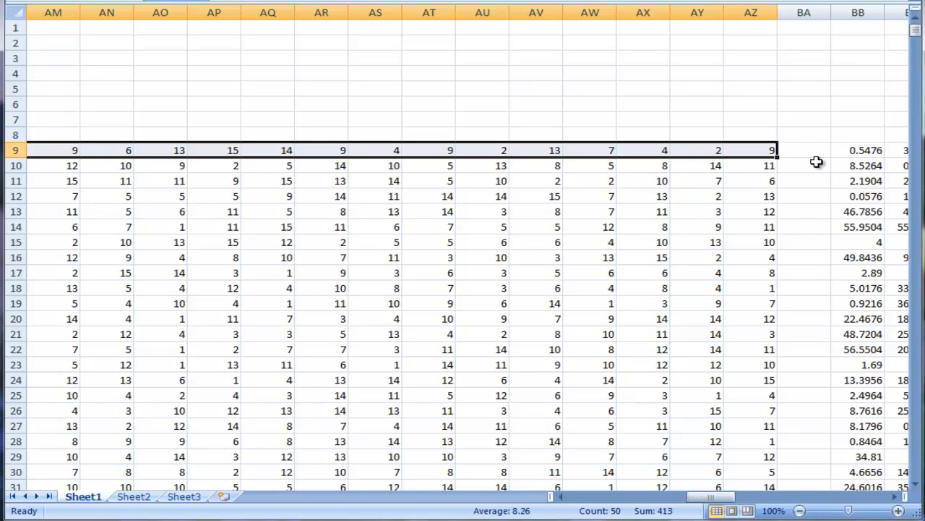
pyautogui.moveTo(371, 166)
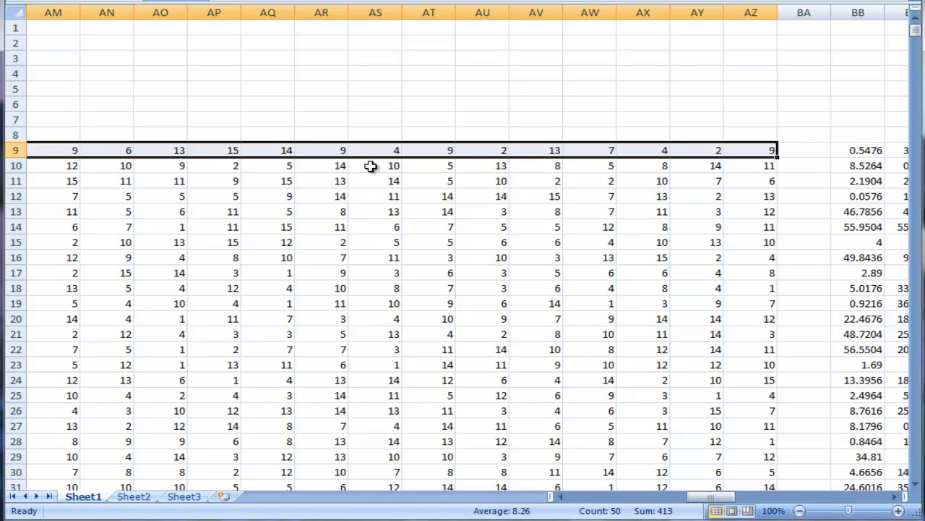
pyautogui.moveTo(619, 165)
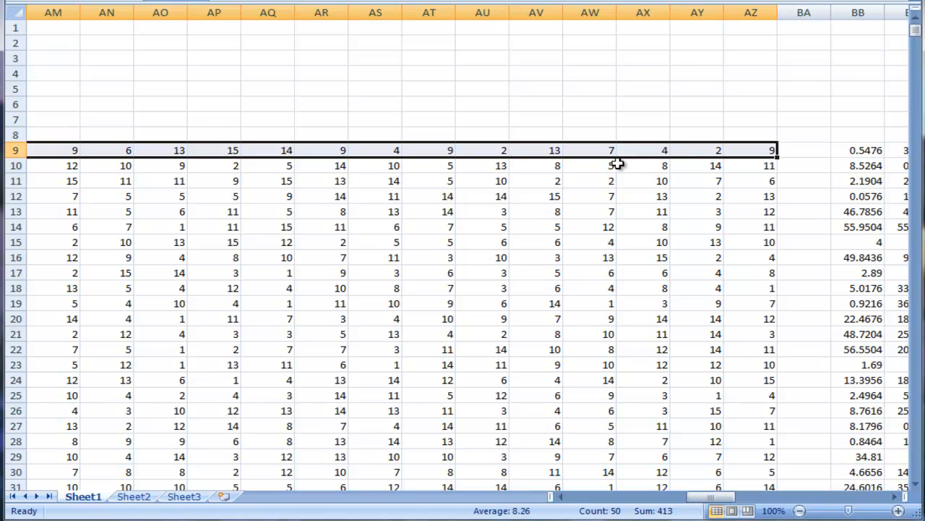
pyautogui.moveTo(700, 159)
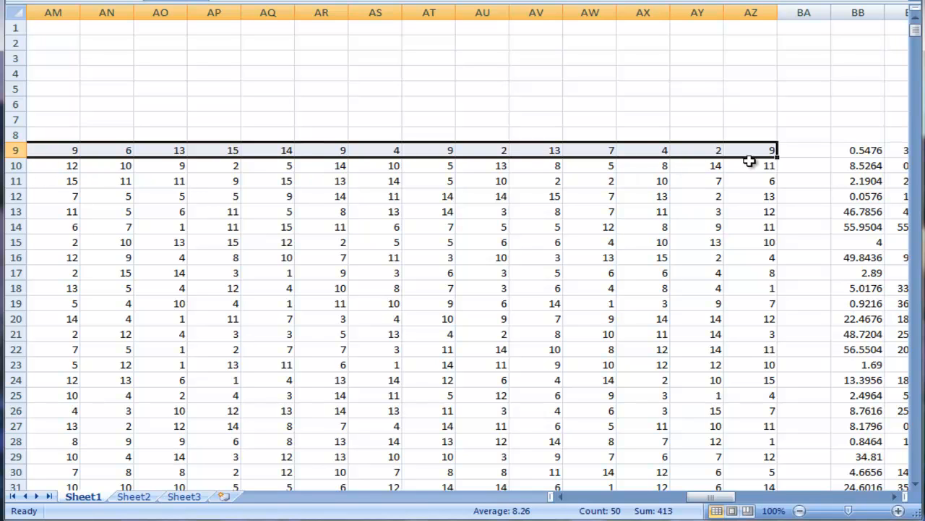
pyautogui.moveTo(613, 485)
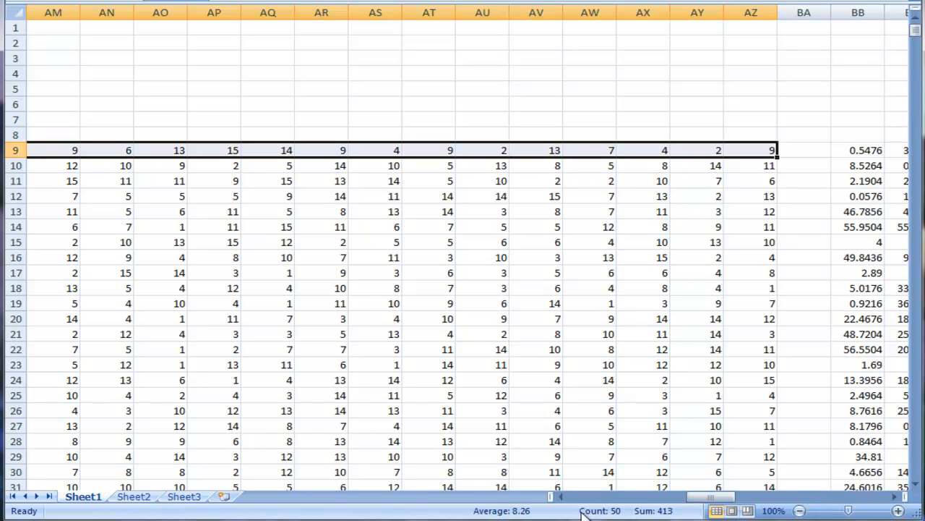
pyautogui.moveTo(759, 147)
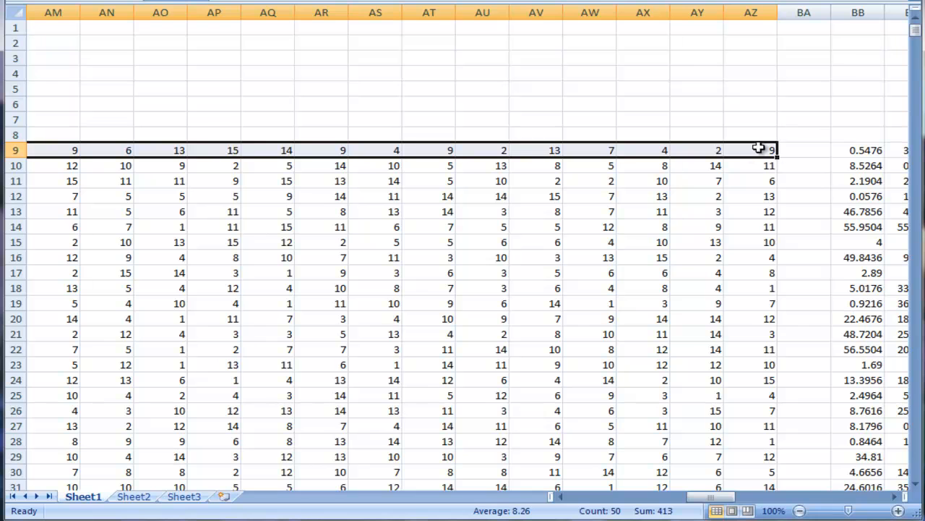
pyautogui.moveTo(759, 149); pyautogui.dragTo(792, 165)
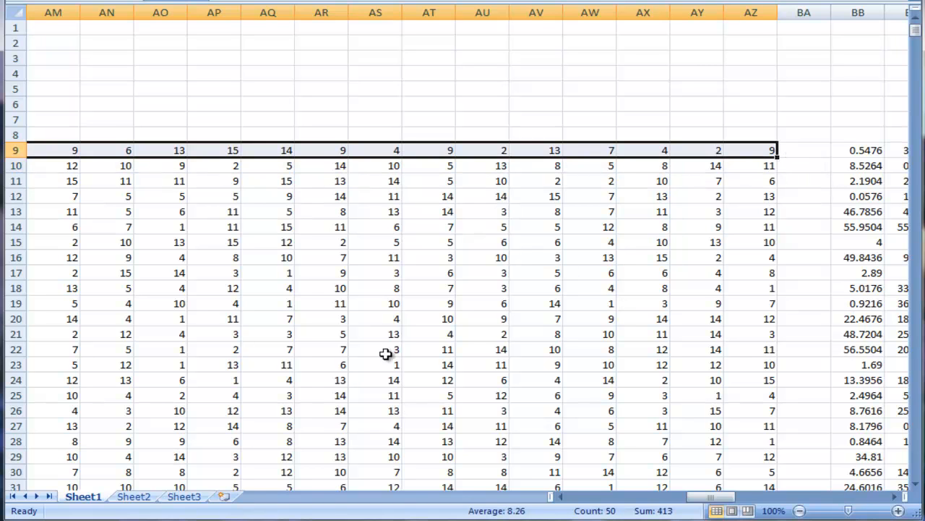
pyautogui.moveTo(515, 133)
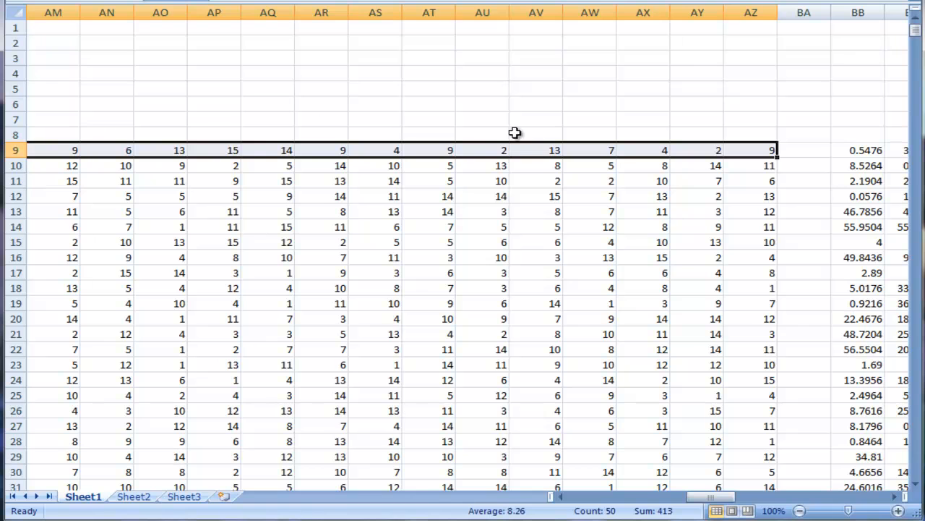
pyautogui.moveTo(505, 225)
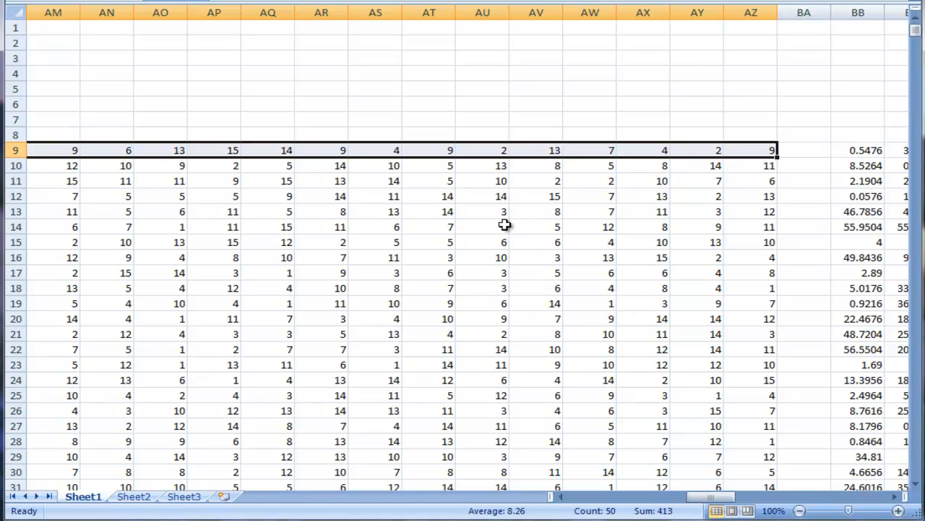
pyautogui.moveTo(376, 486)
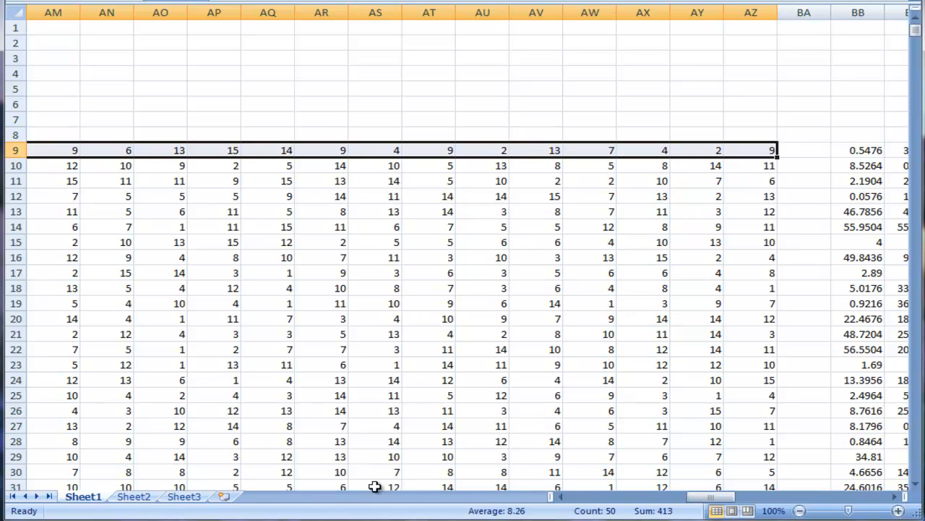
pyautogui.moveTo(712, 509)
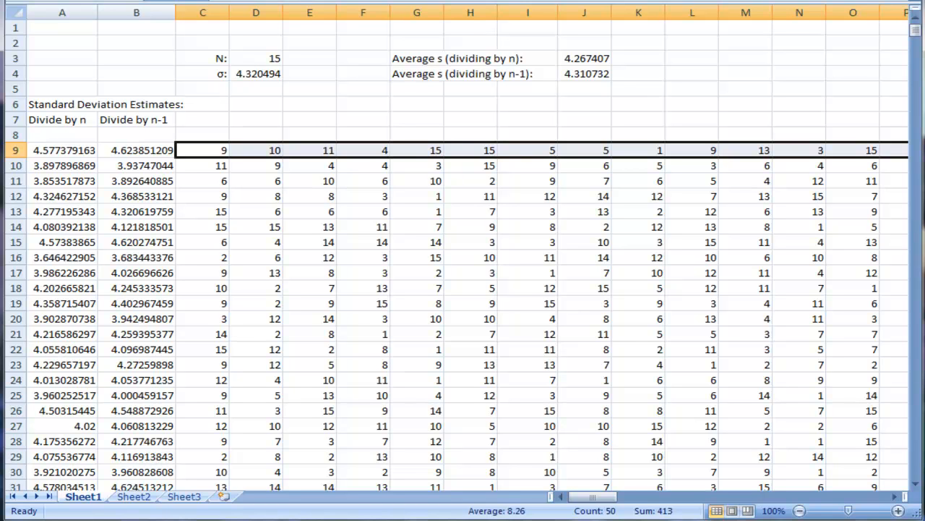
pyautogui.moveTo(257, 94)
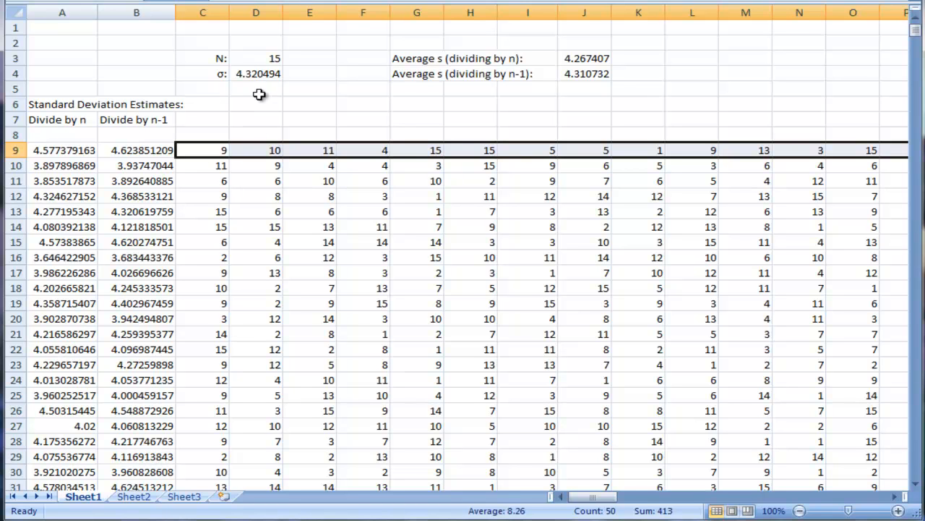
pyautogui.moveTo(664, 338)
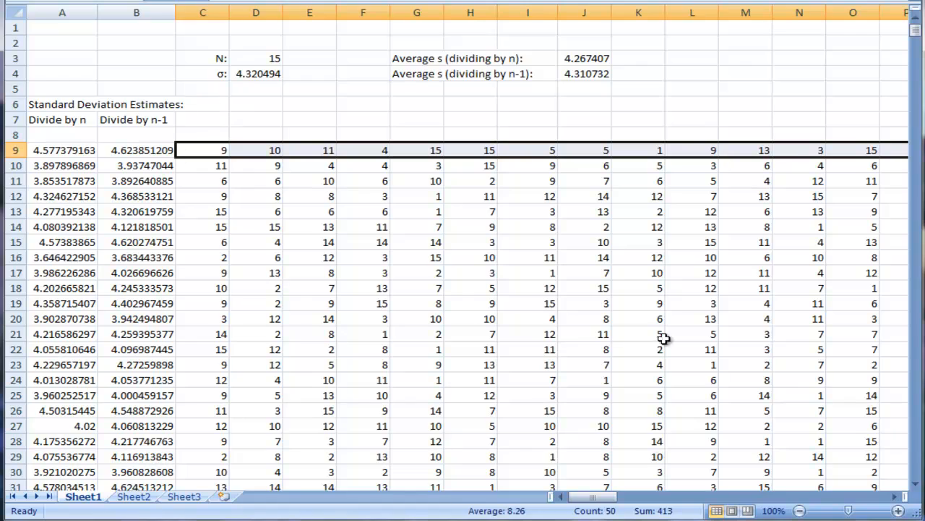
# Inspect the squared-deviation columns at BB9, then scroll back to column A
pyautogui.moveTo(593, 496); pyautogui.dragTo(759, 496)
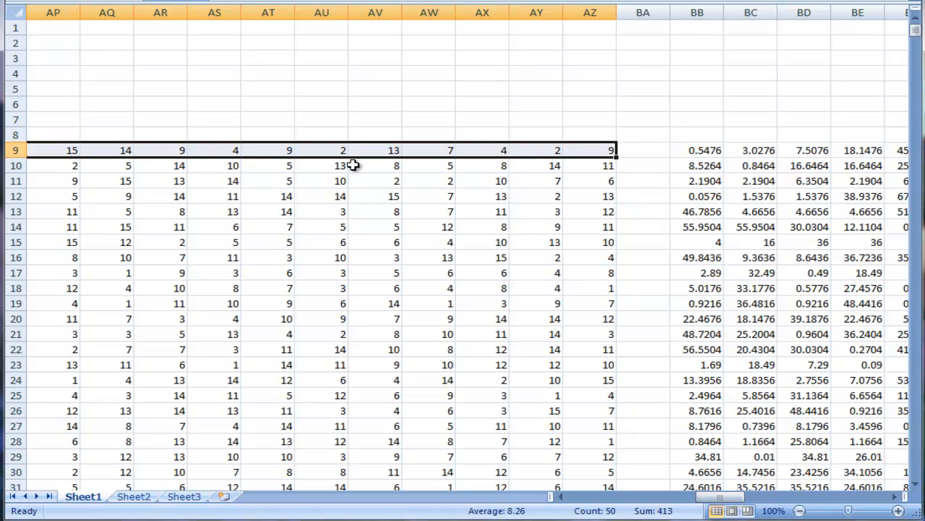
pyautogui.moveTo(324, 151)
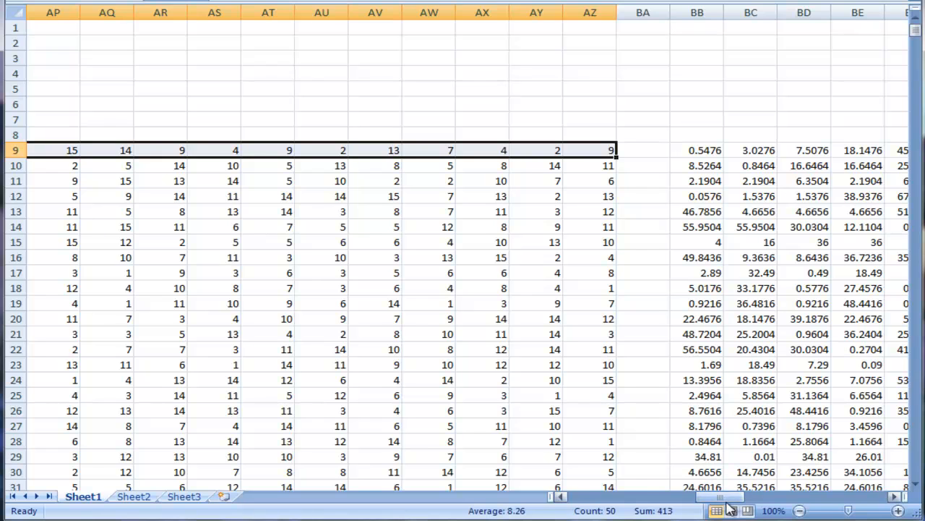
pyautogui.hscroll(3)
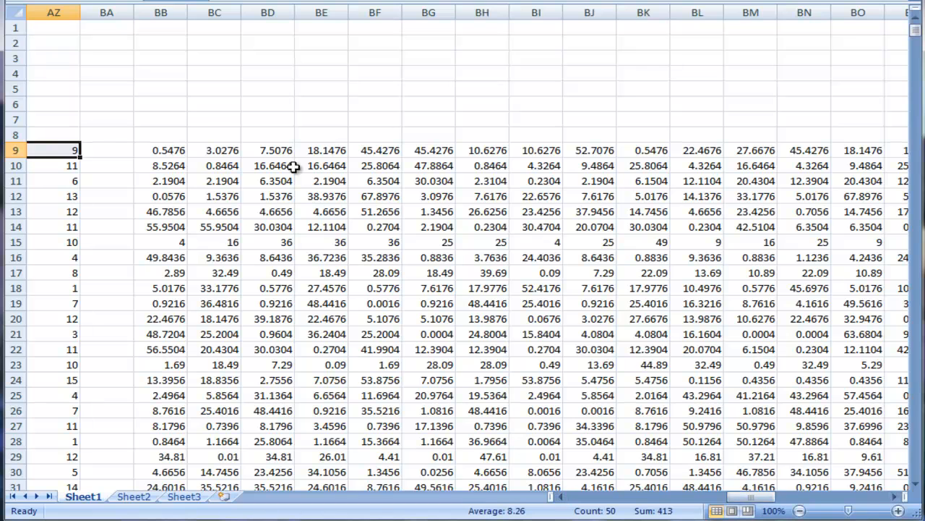
pyautogui.click(160, 149)
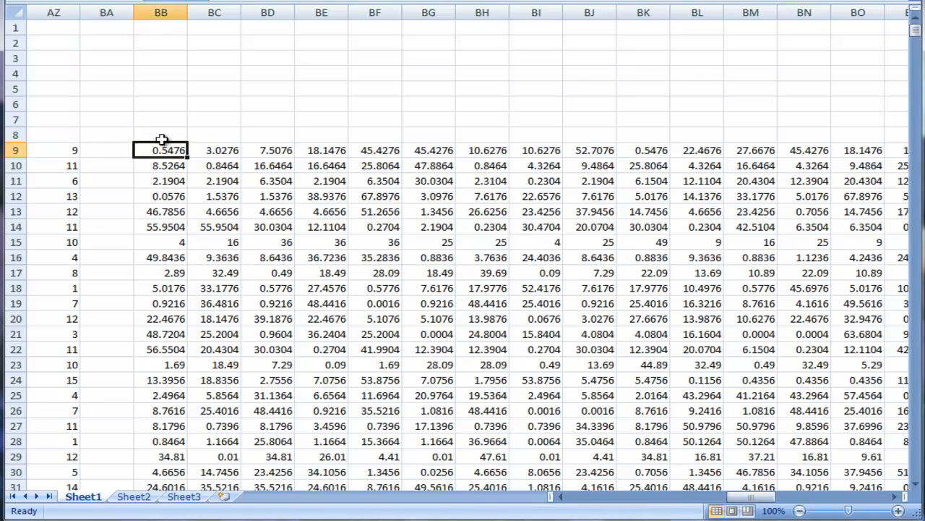
pyautogui.moveTo(745, 497); pyautogui.dragTo(637, 498)
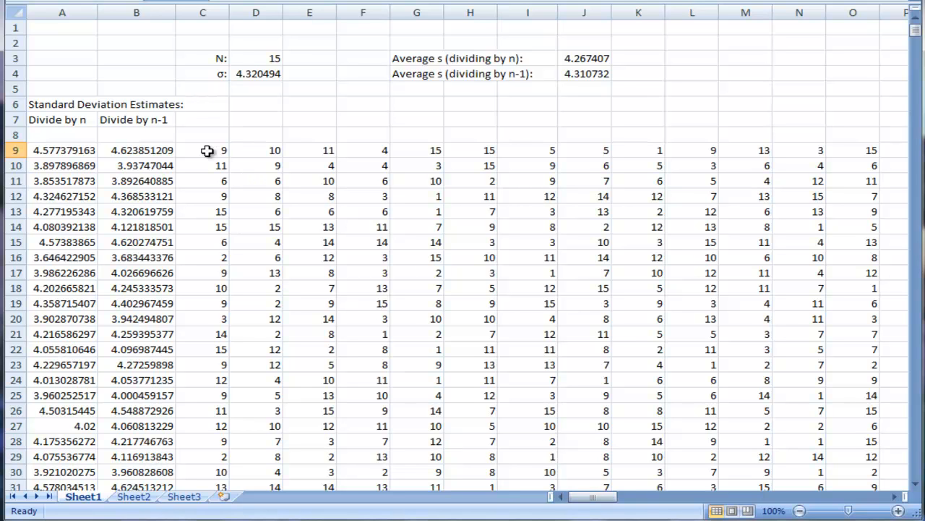
pyautogui.moveTo(217, 149)
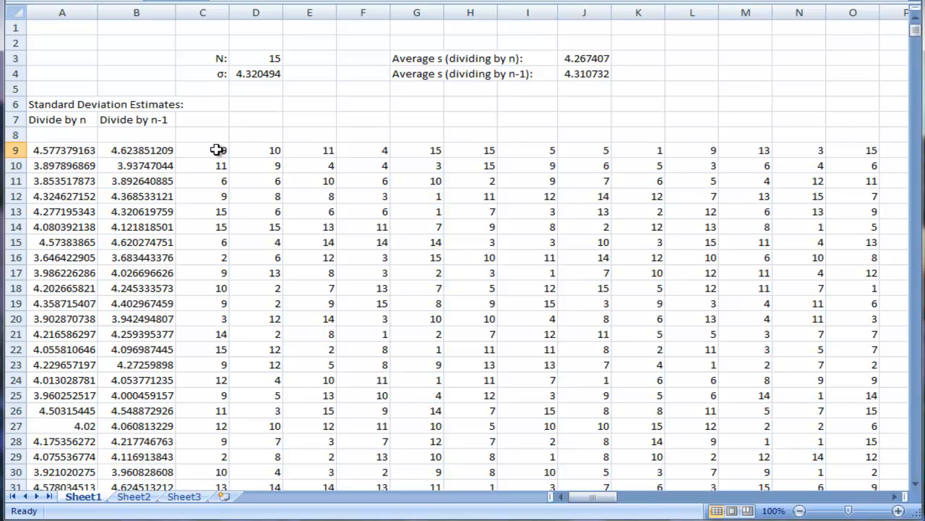
pyautogui.moveTo(310, 68)
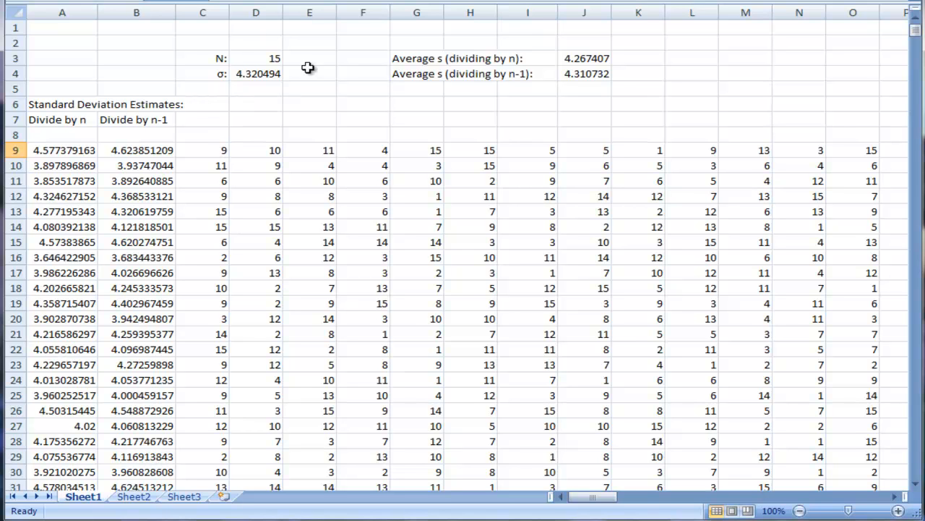
pyautogui.moveTo(340, 79)
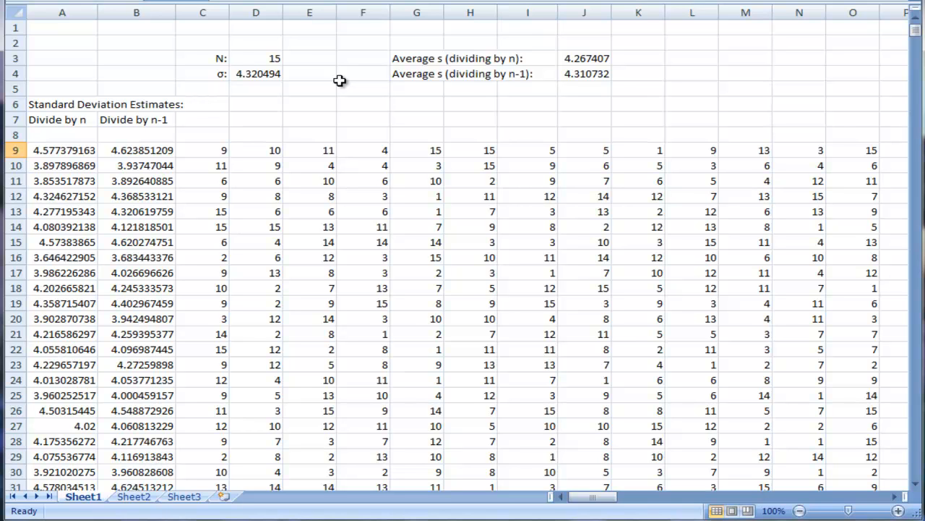
pyautogui.moveTo(212, 144)
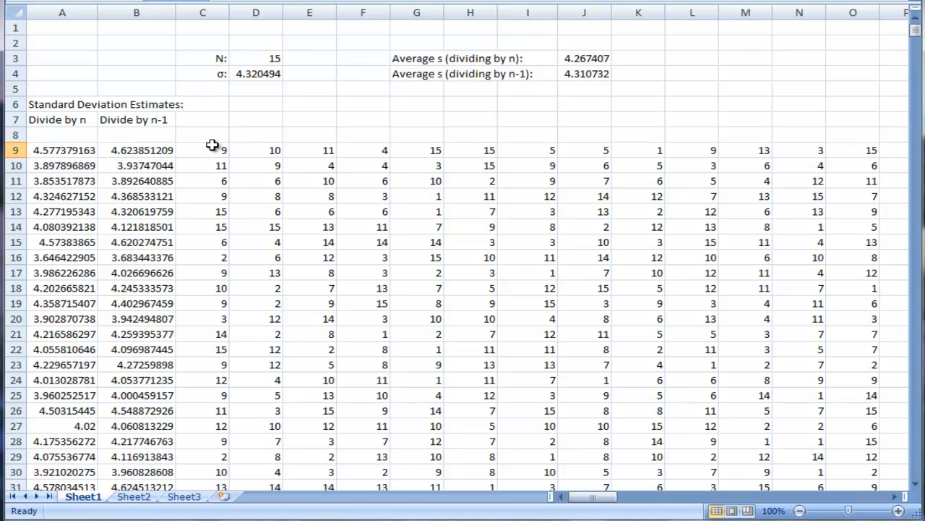
pyautogui.moveTo(211, 150)
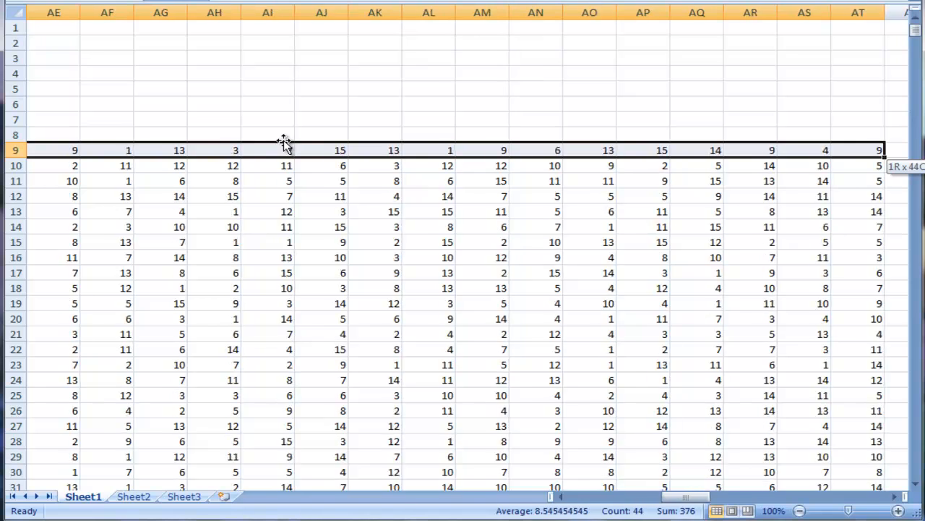
pyautogui.hscroll(3)
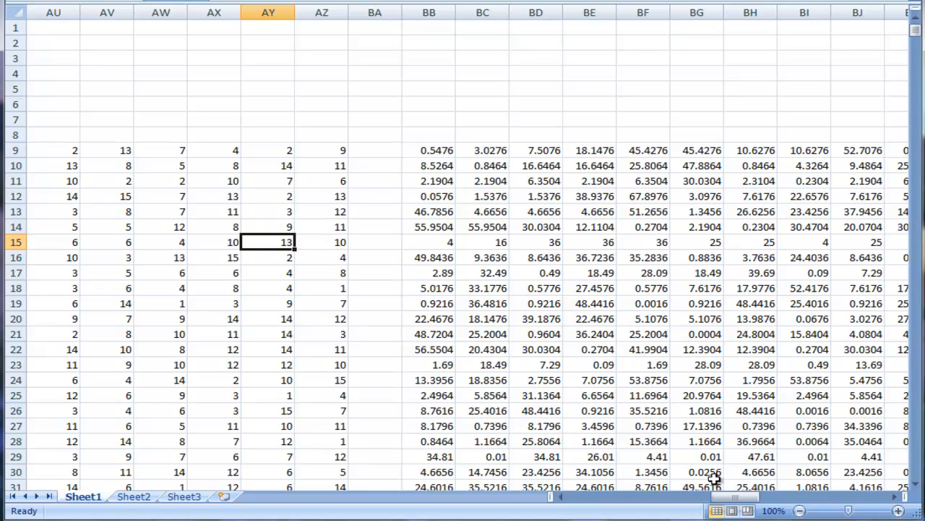
pyautogui.moveTo(288, 252)
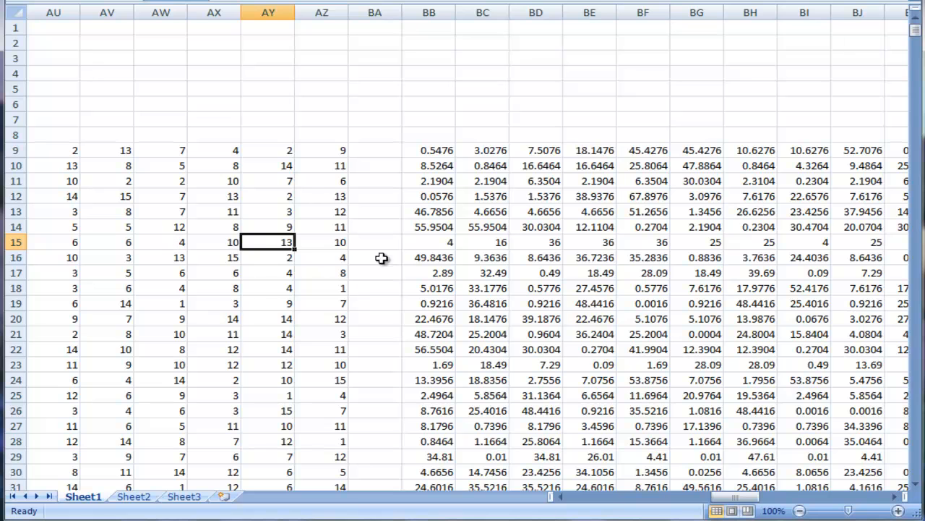
pyautogui.moveTo(61, 242)
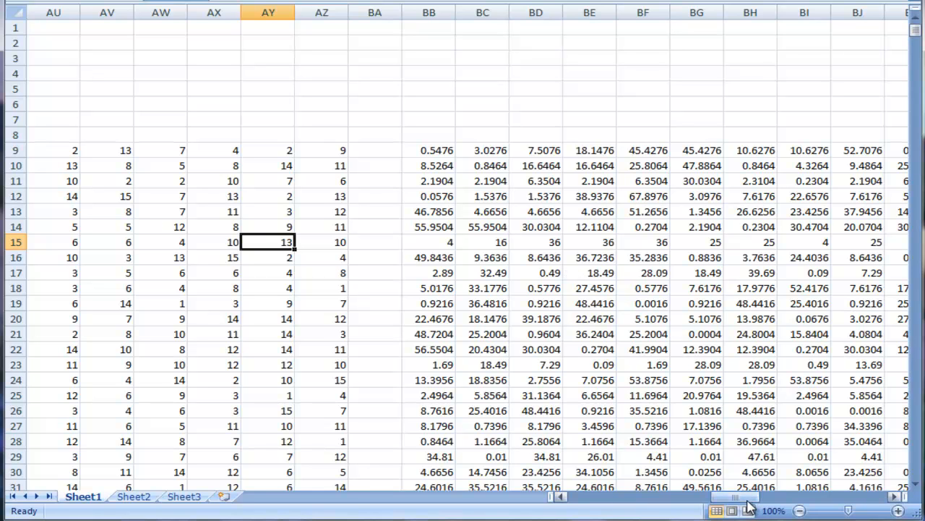
pyautogui.moveTo(630, 248)
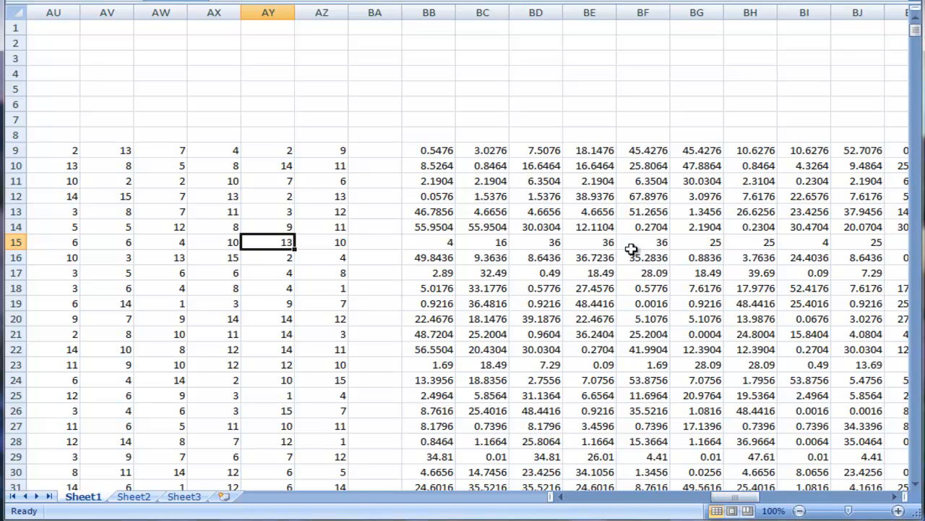
pyautogui.moveTo(844, 155)
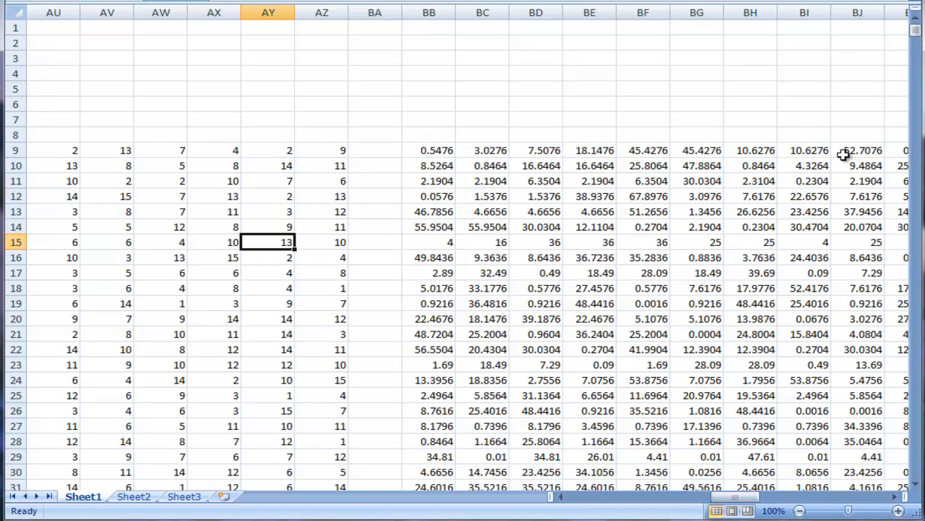
pyautogui.moveTo(388, 166)
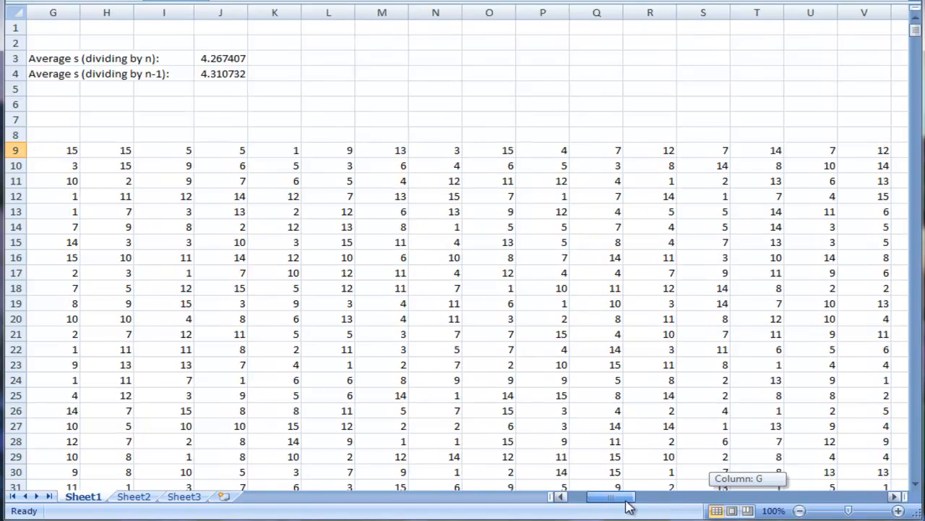
pyautogui.hscroll(-3)
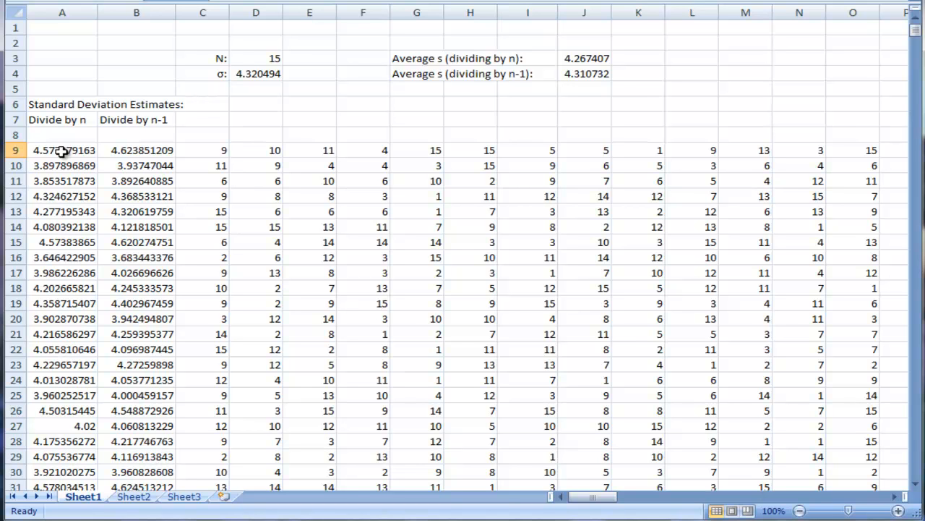
pyautogui.moveTo(165, 120)
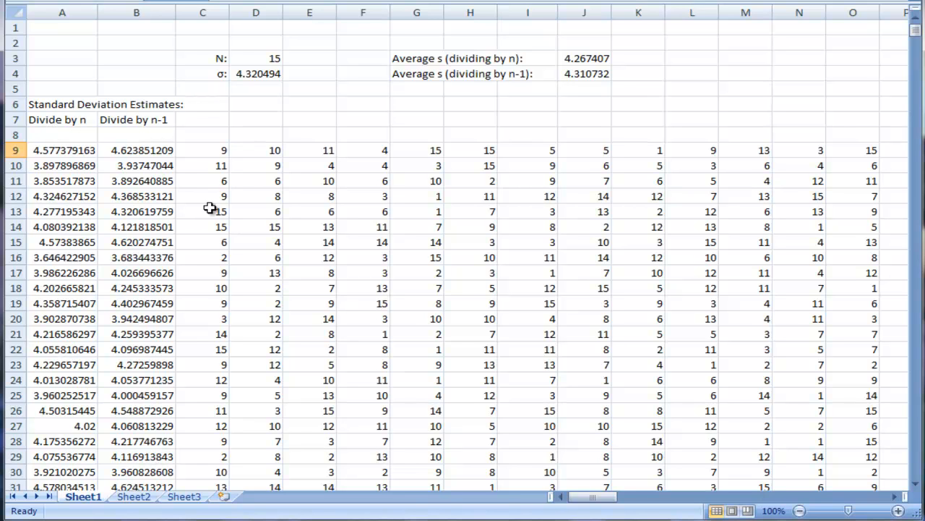
pyautogui.moveTo(174, 220)
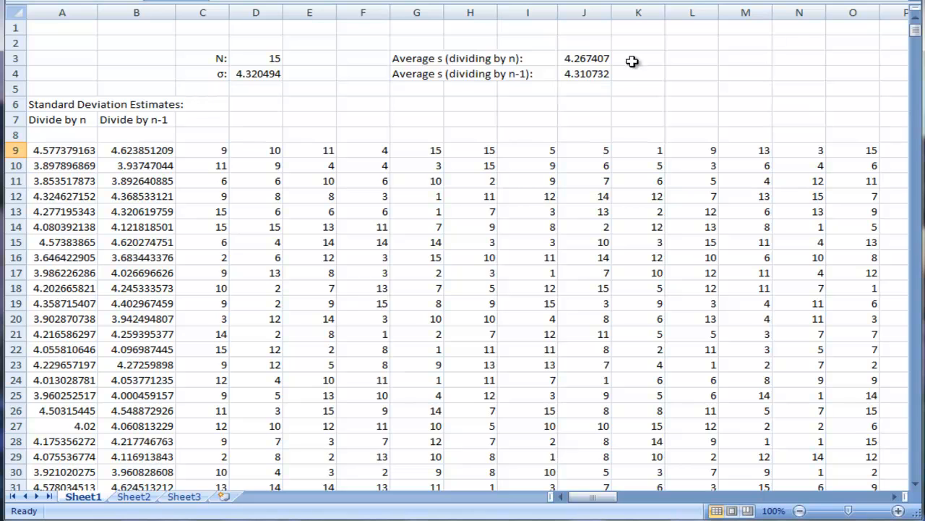
pyautogui.moveTo(582, 90)
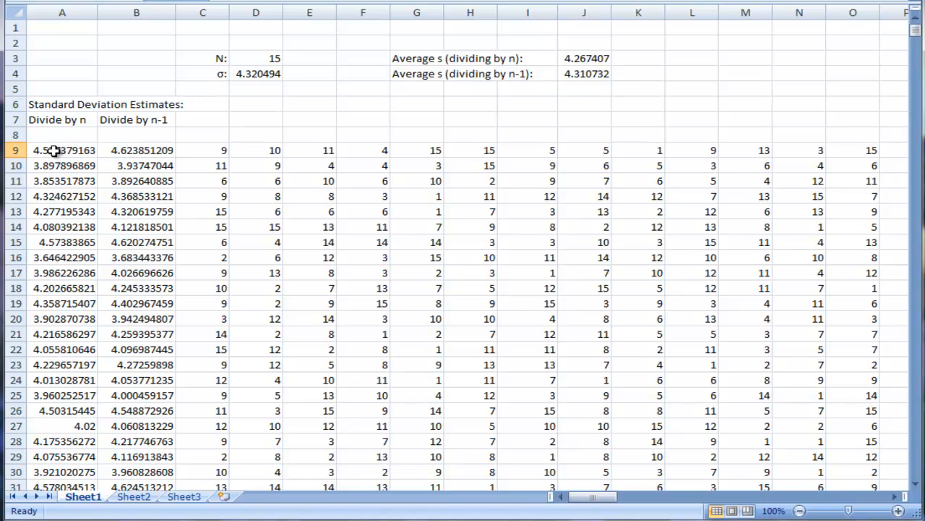
pyautogui.click(63, 149)
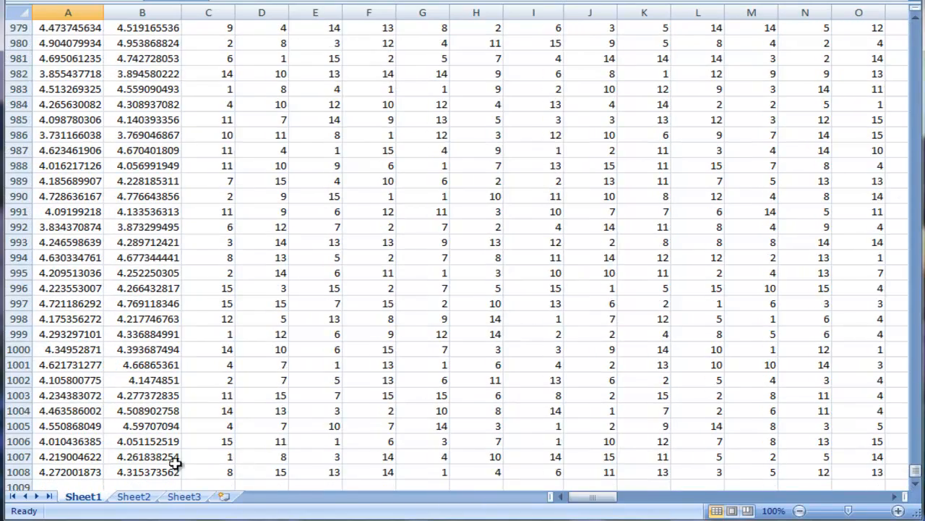
pyautogui.click(68, 472)
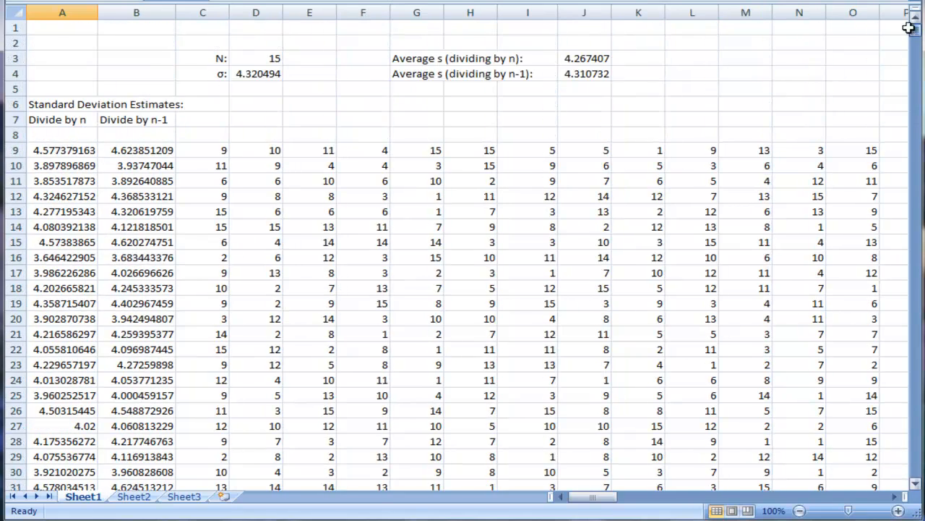
pyautogui.click(584, 58)
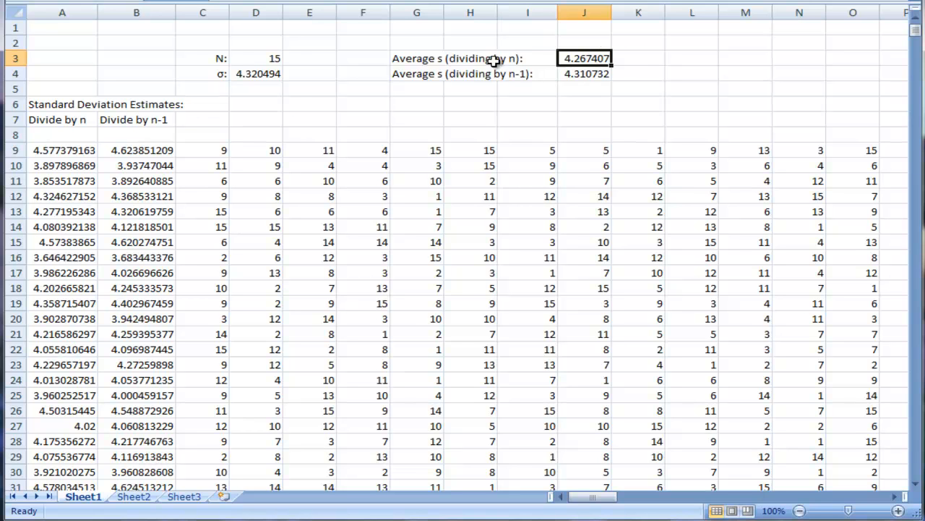
pyautogui.click(584, 72)
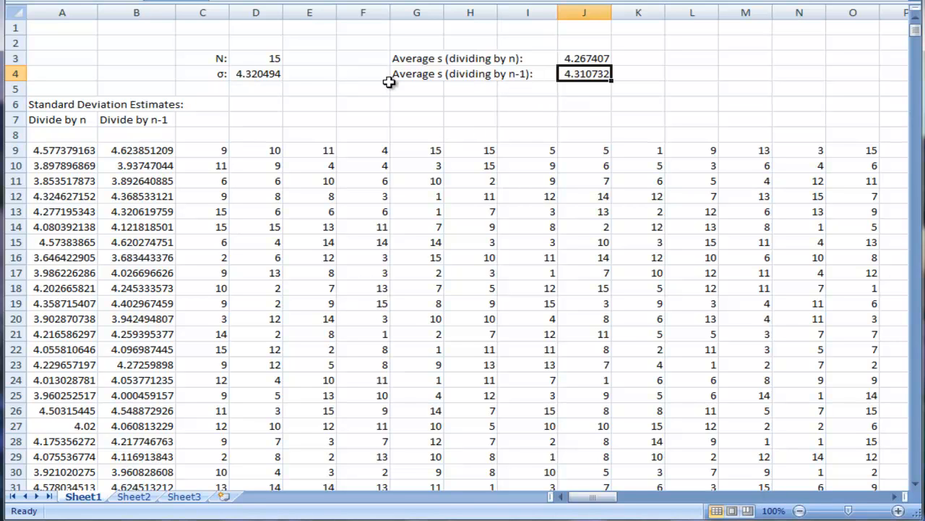
pyautogui.moveTo(275, 76)
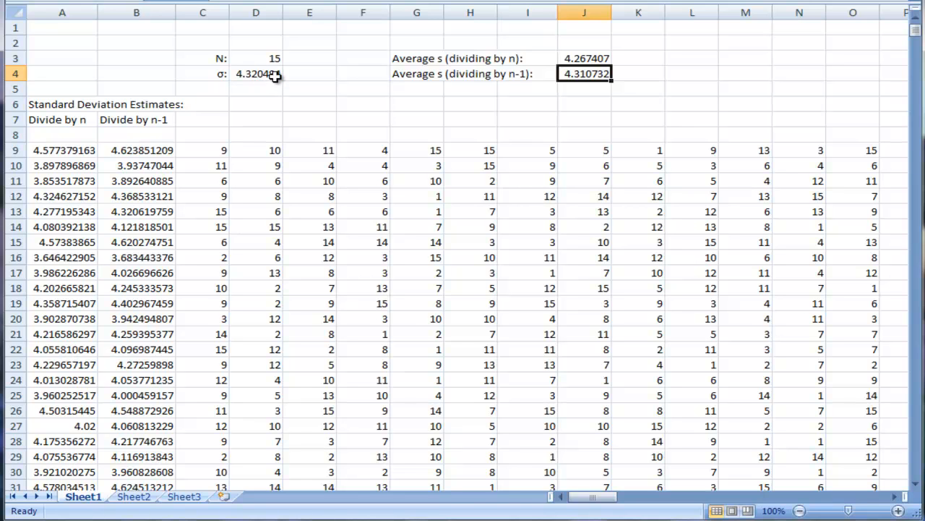
pyautogui.moveTo(249, 67)
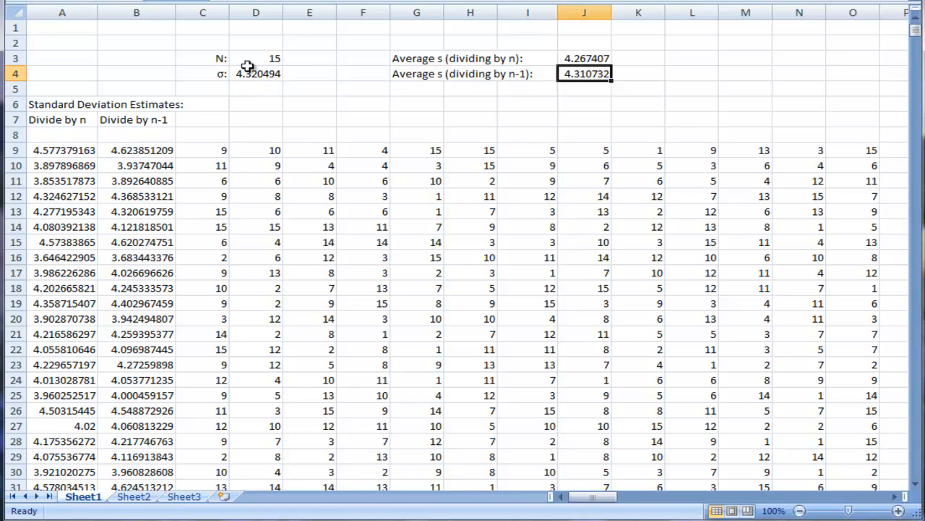
pyautogui.moveTo(264, 83)
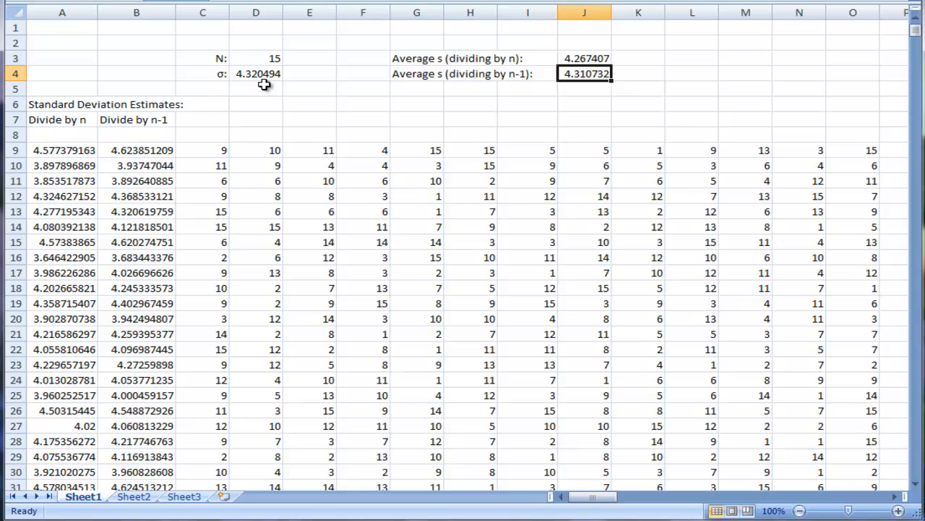
pyautogui.moveTo(284, 92)
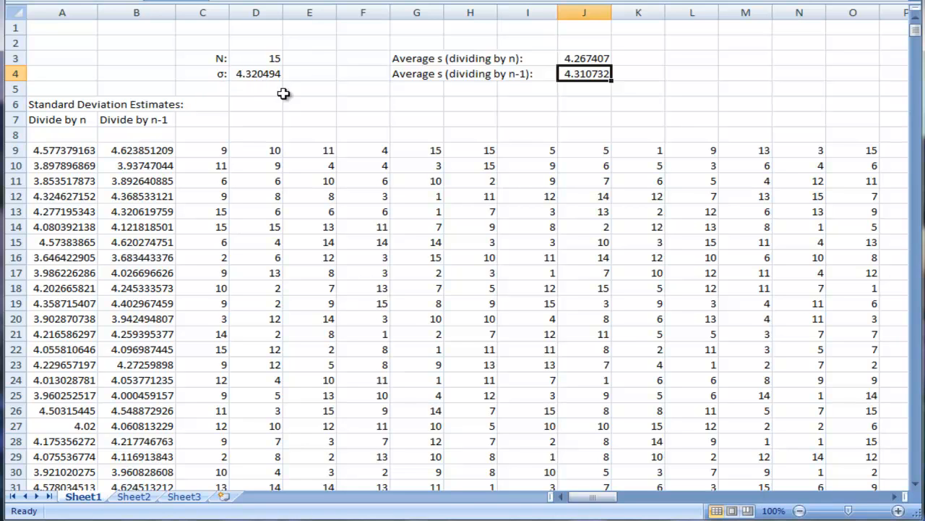
pyautogui.moveTo(258, 88)
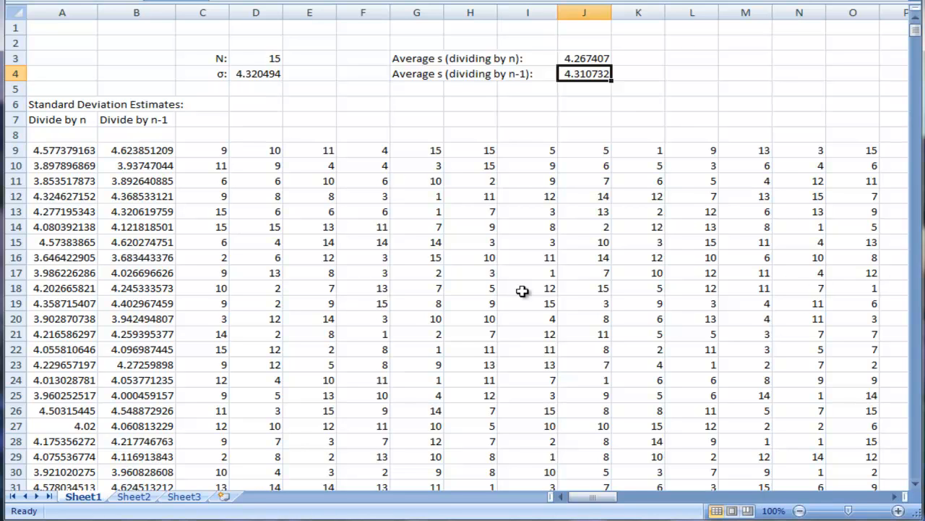
pyautogui.moveTo(258, 89)
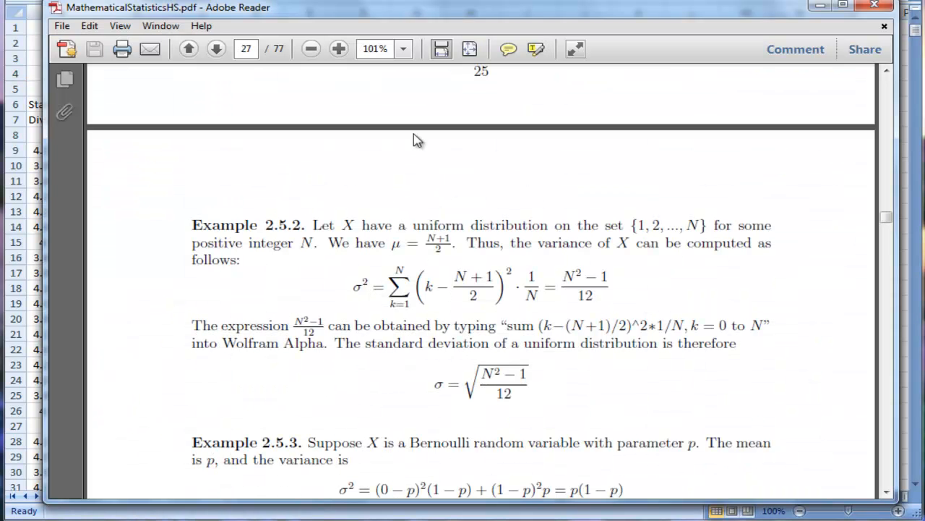
pyautogui.moveTo(354, 230)
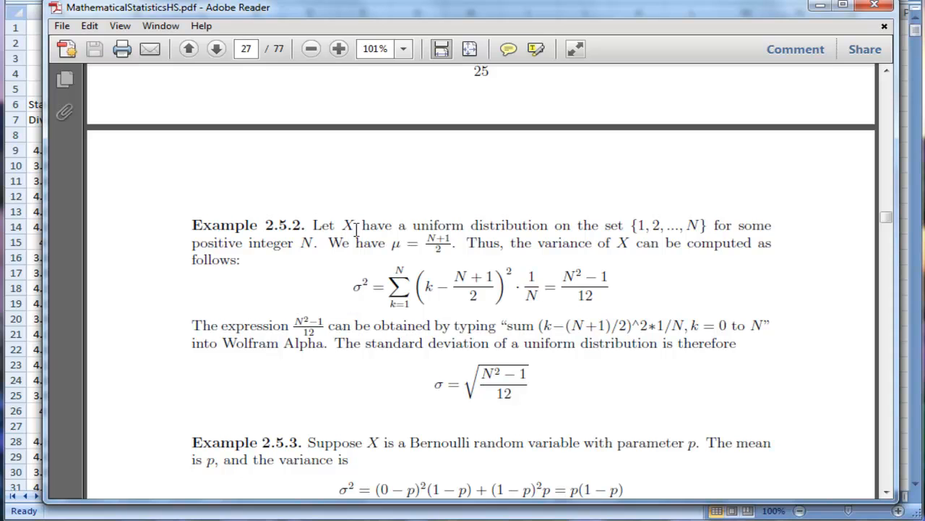
pyautogui.moveTo(483, 258)
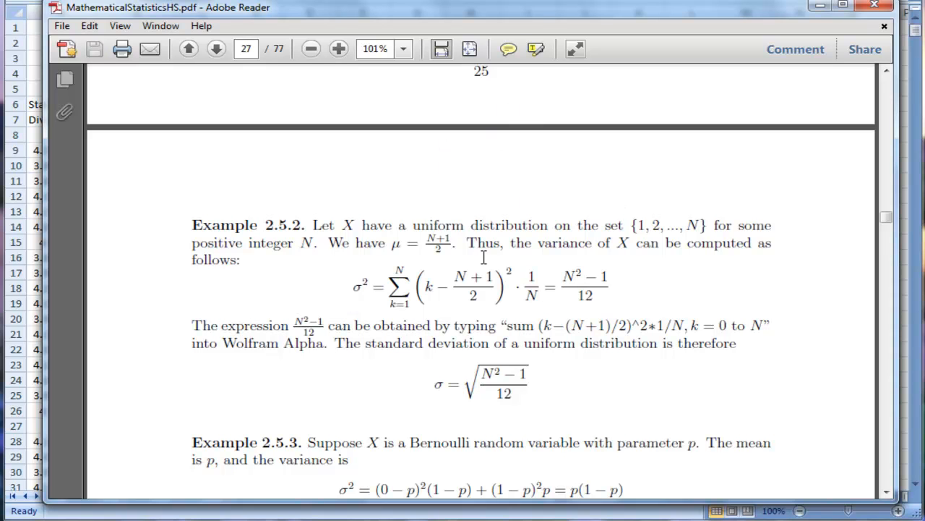
# Highlight Example 2.5.2's opening sentence defining X as uniform on {1,2,…,N}
pyautogui.moveTo(312, 225); pyautogui.dragTo(437, 225)
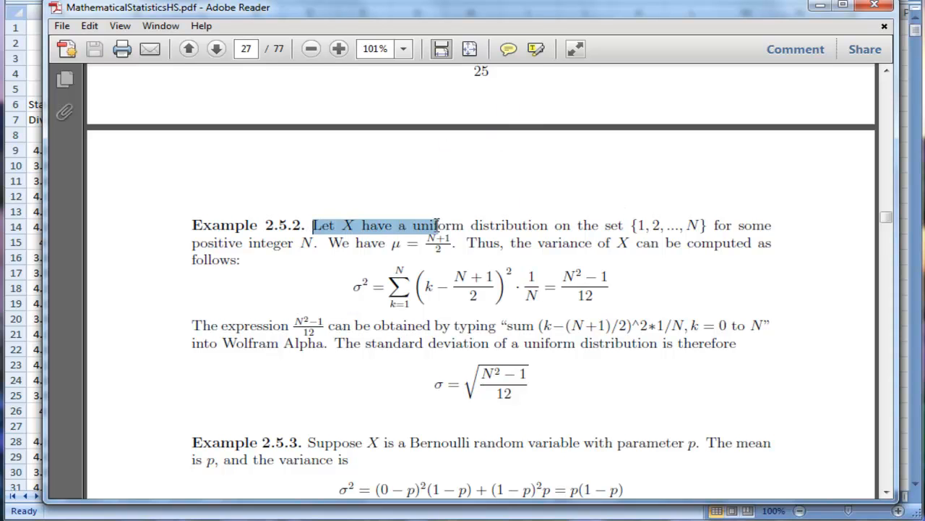
pyautogui.moveTo(437, 226); pyautogui.dragTo(711, 225)
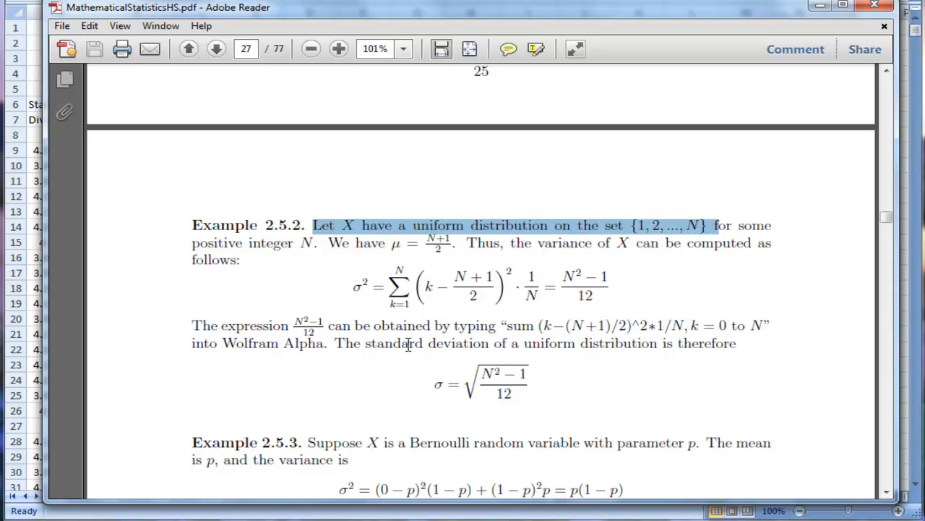
pyautogui.moveTo(480, 393)
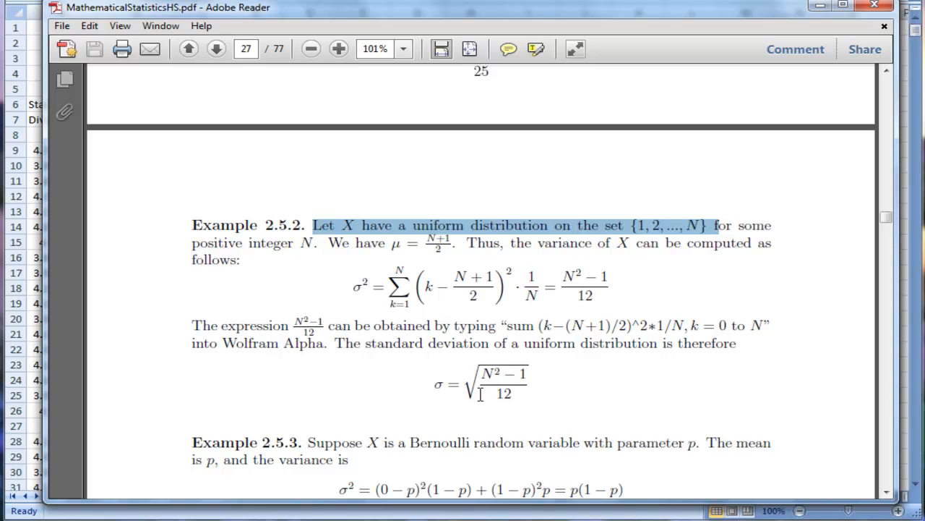
pyautogui.moveTo(513, 379)
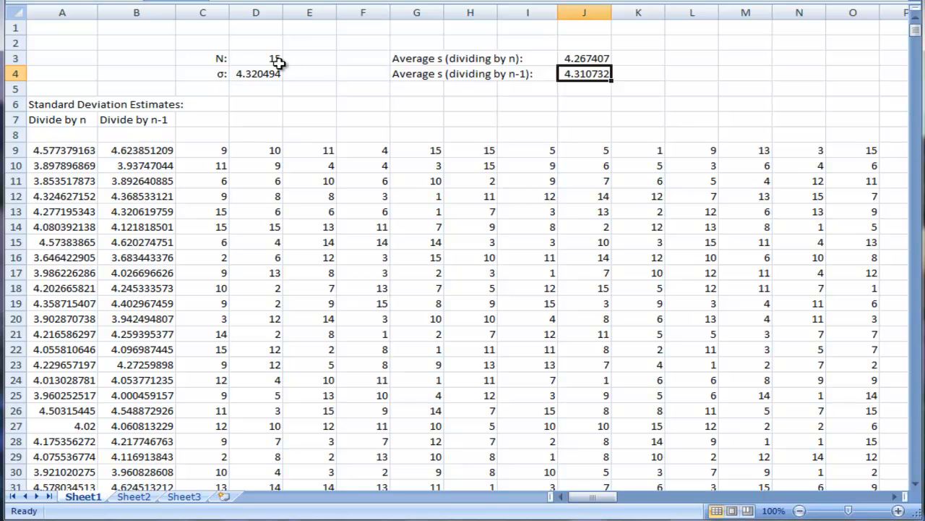
pyautogui.moveTo(254, 72)
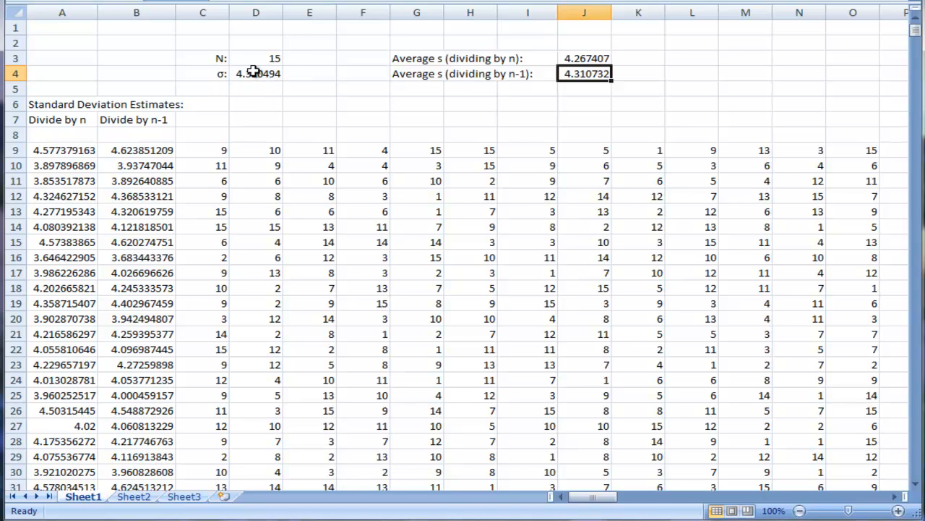
pyautogui.moveTo(634, 81)
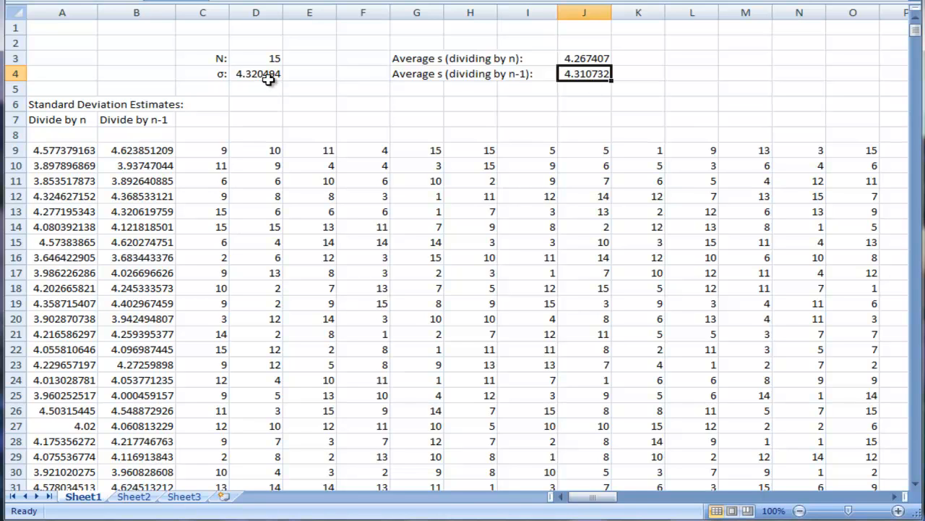
pyautogui.moveTo(705, 166)
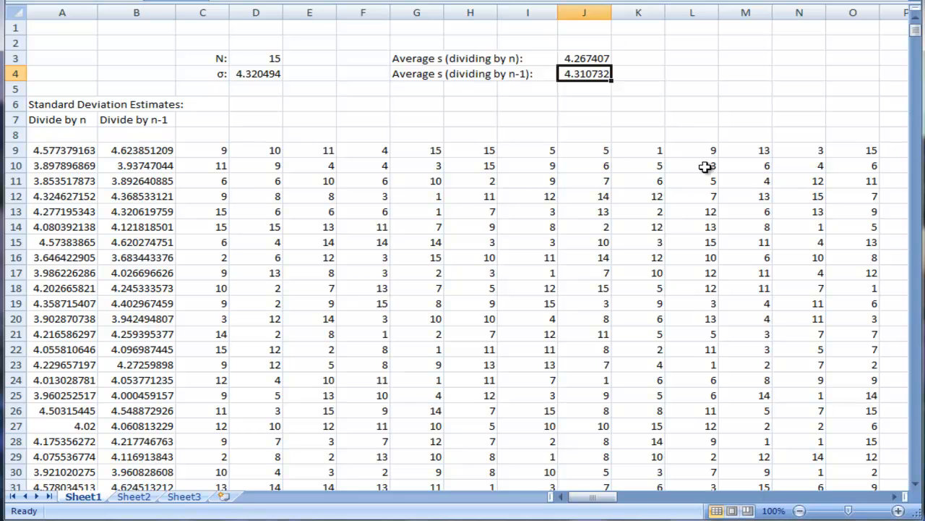
# Force several recalculations via empty cells and F9, leaving averages 4.267344 and 4.310668
pyautogui.click(416, 104)
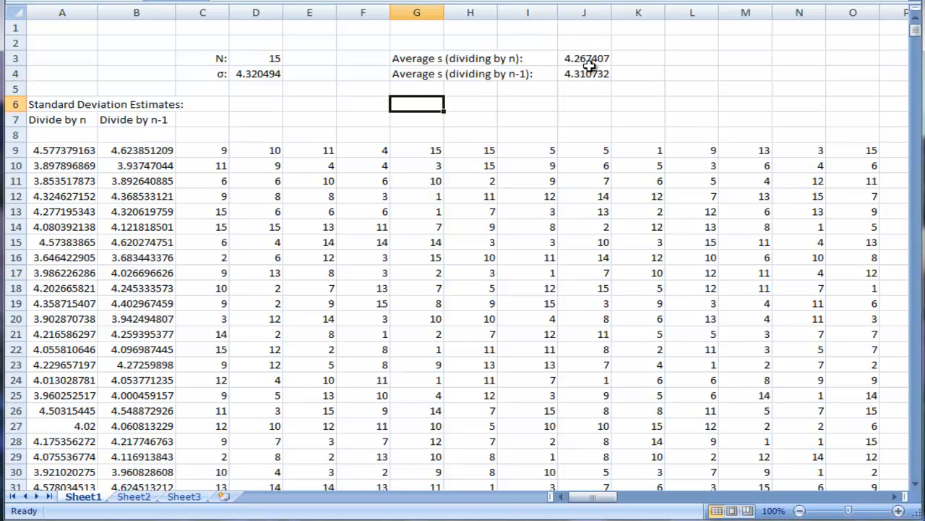
pyautogui.moveTo(550, 85)
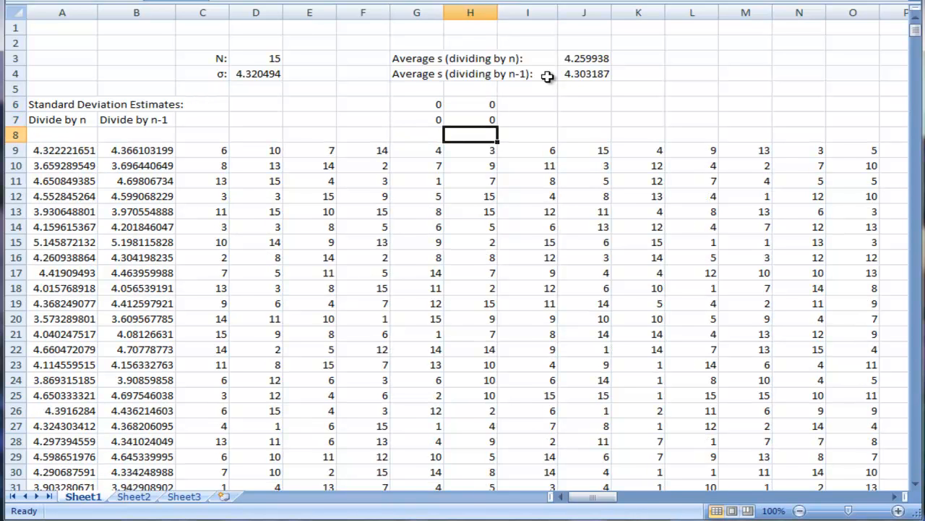
pyautogui.click(527, 104)
pyautogui.write('0')
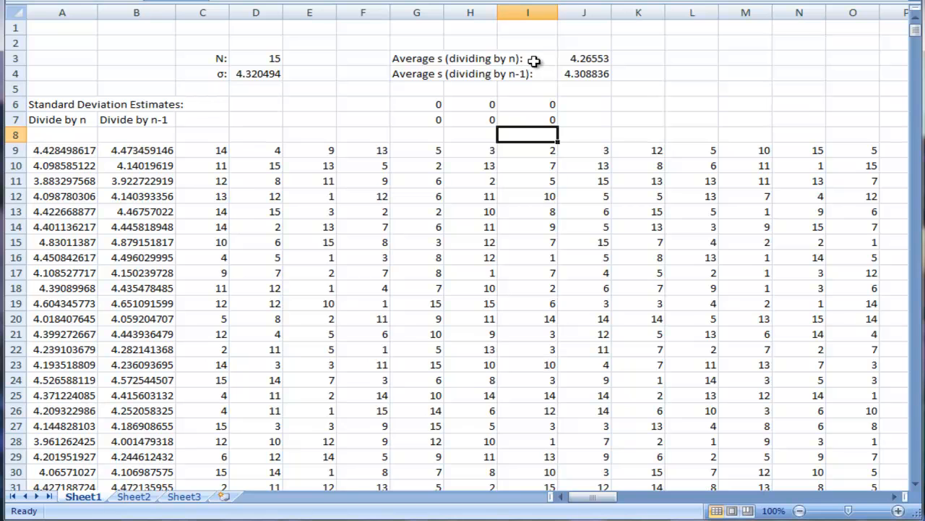
pyautogui.moveTo(564, 101)
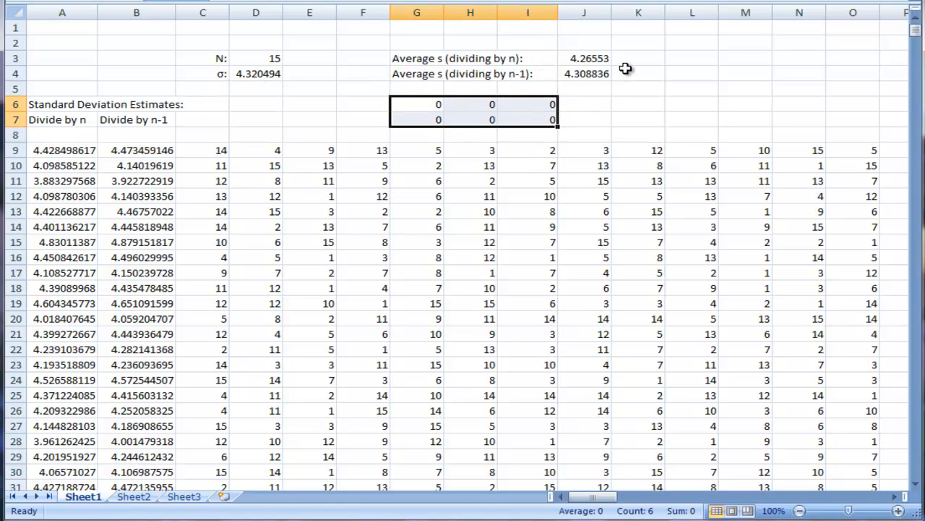
pyautogui.moveTo(89, 136)
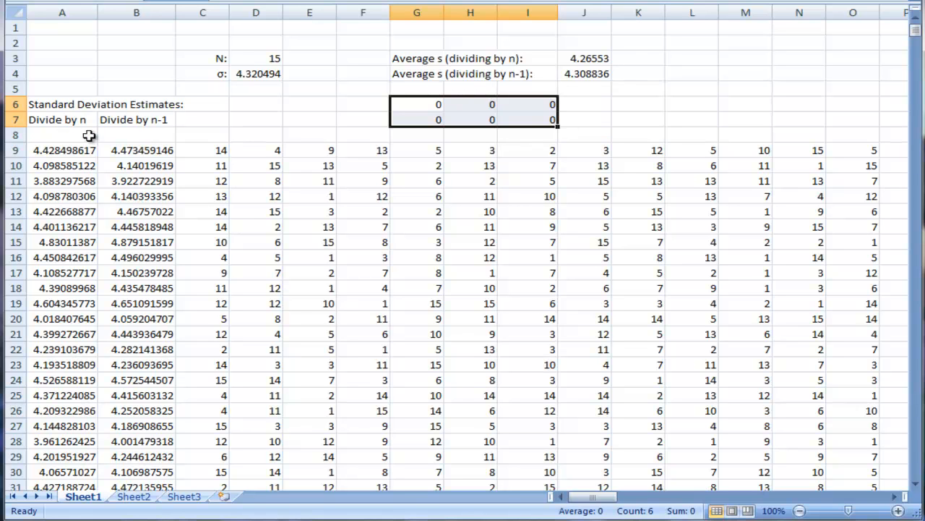
pyautogui.moveTo(431, 107)
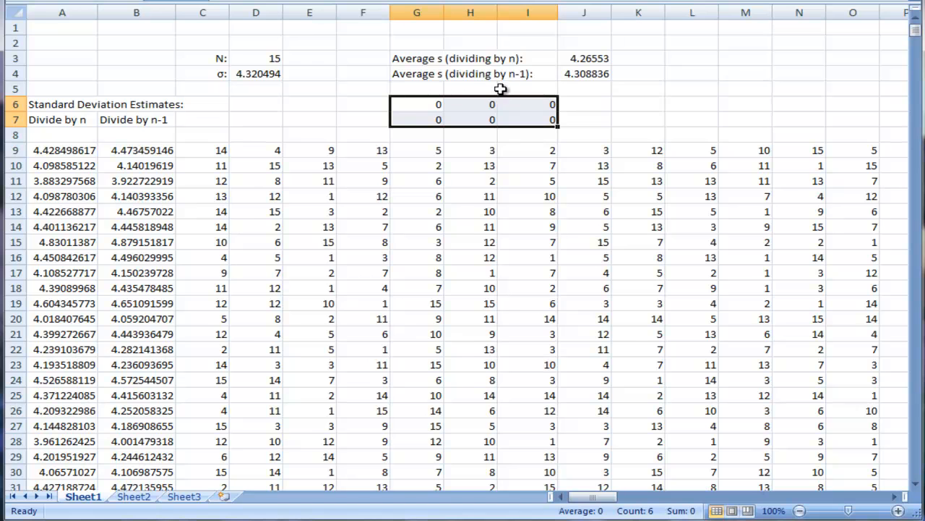
pyautogui.moveTo(561, 83)
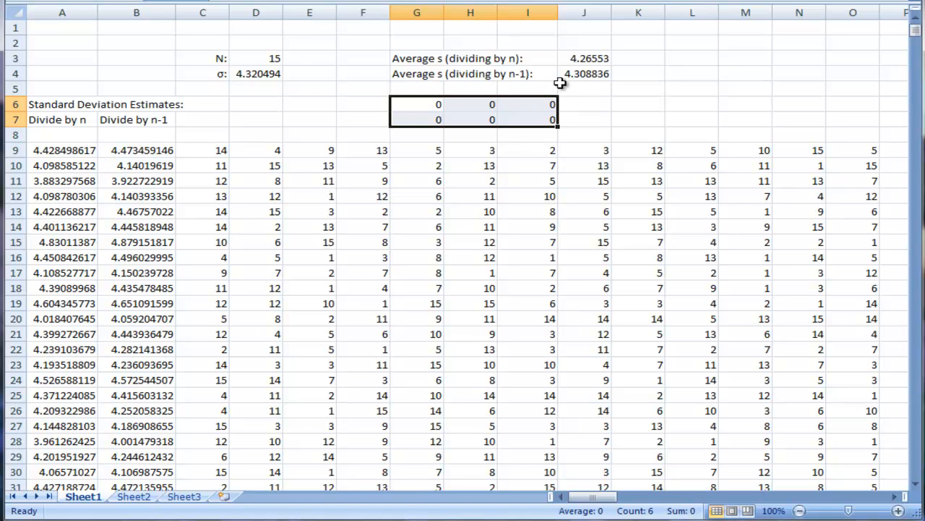
pyautogui.press('f9')
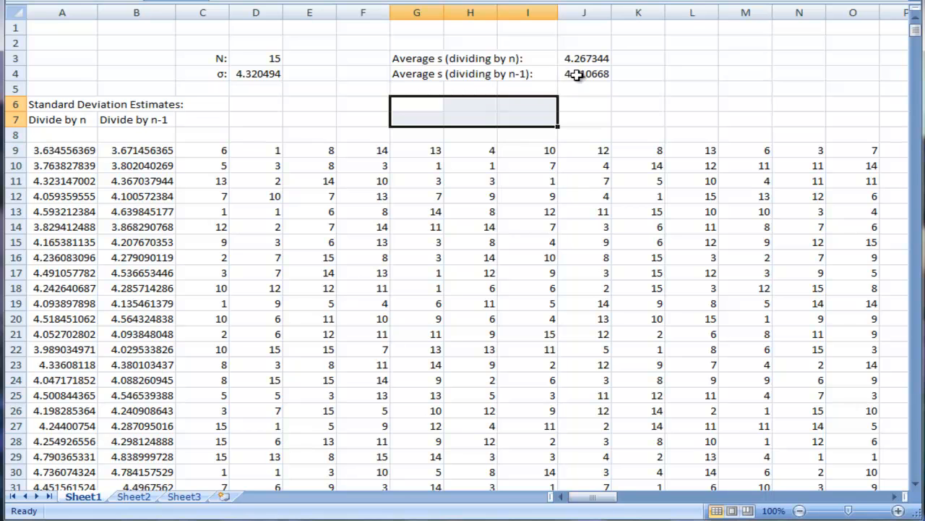
pyautogui.moveTo(577, 119)
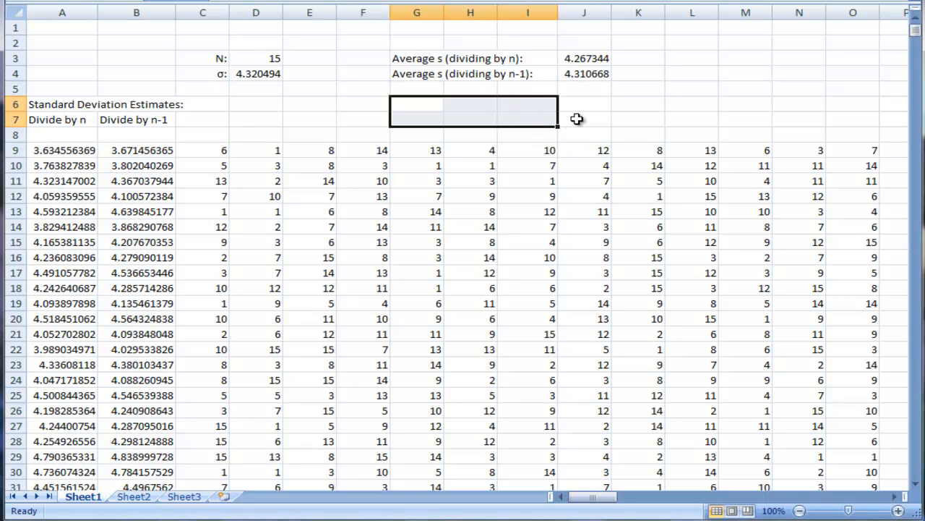